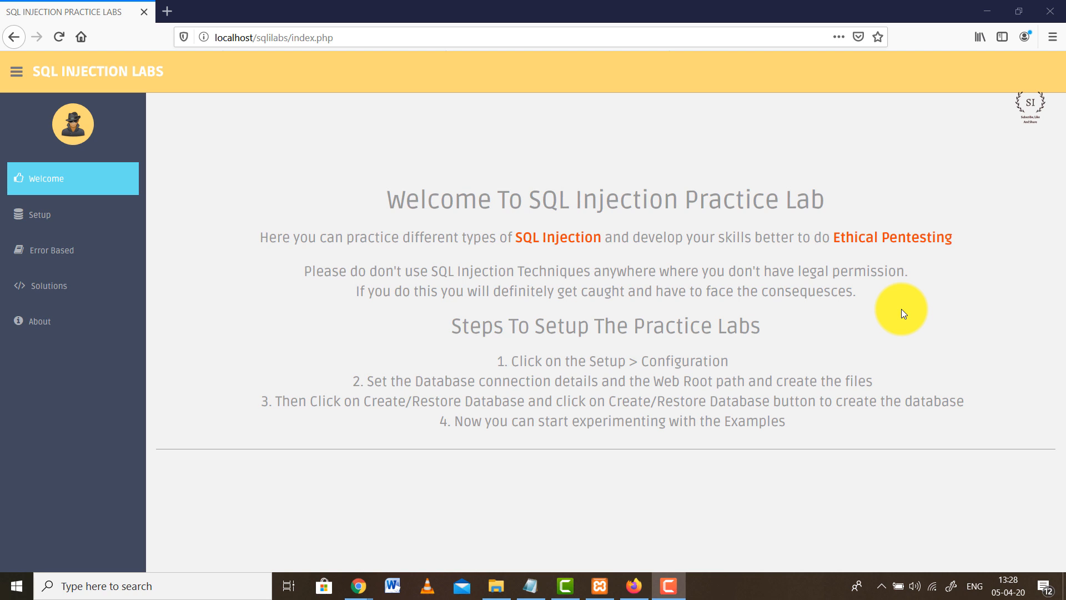
mouse_move(886, 316)
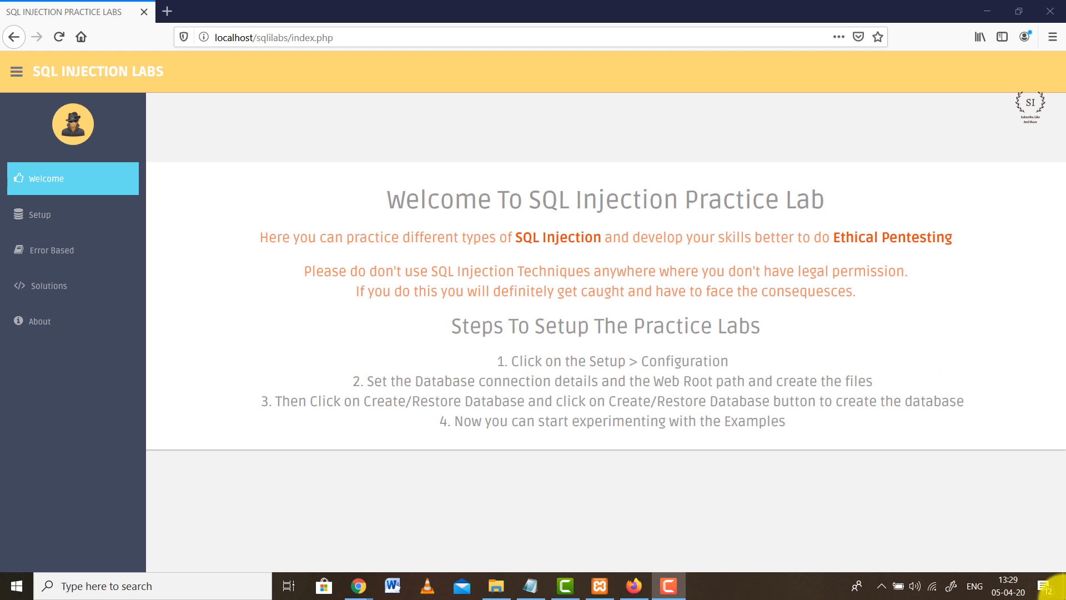
Step: Check in the XAMPP control panel that Apache and MySQL are running
click(600, 585)
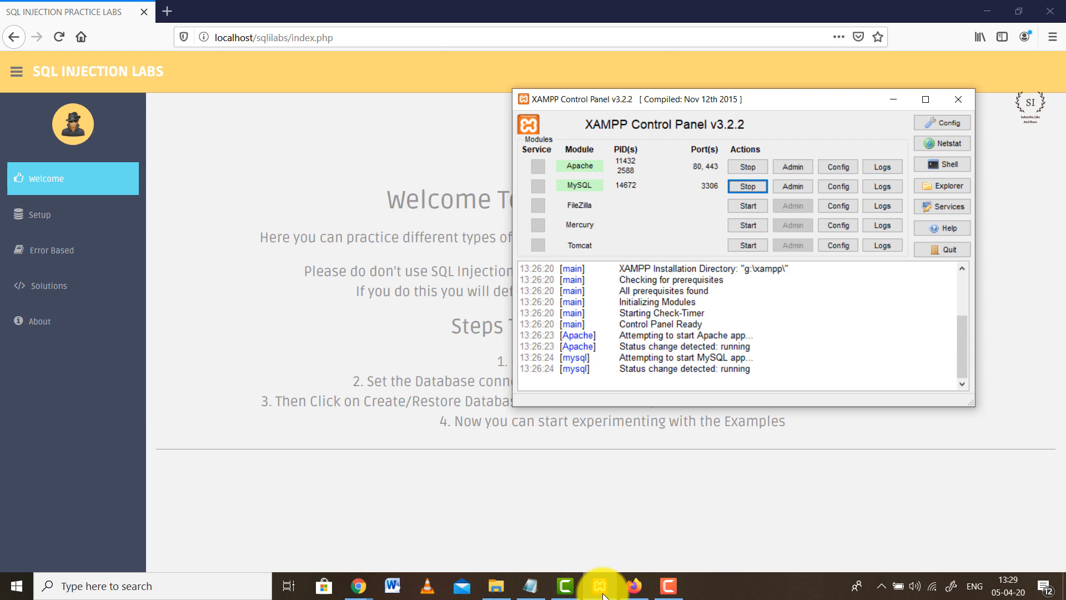
mouse_move(876, 113)
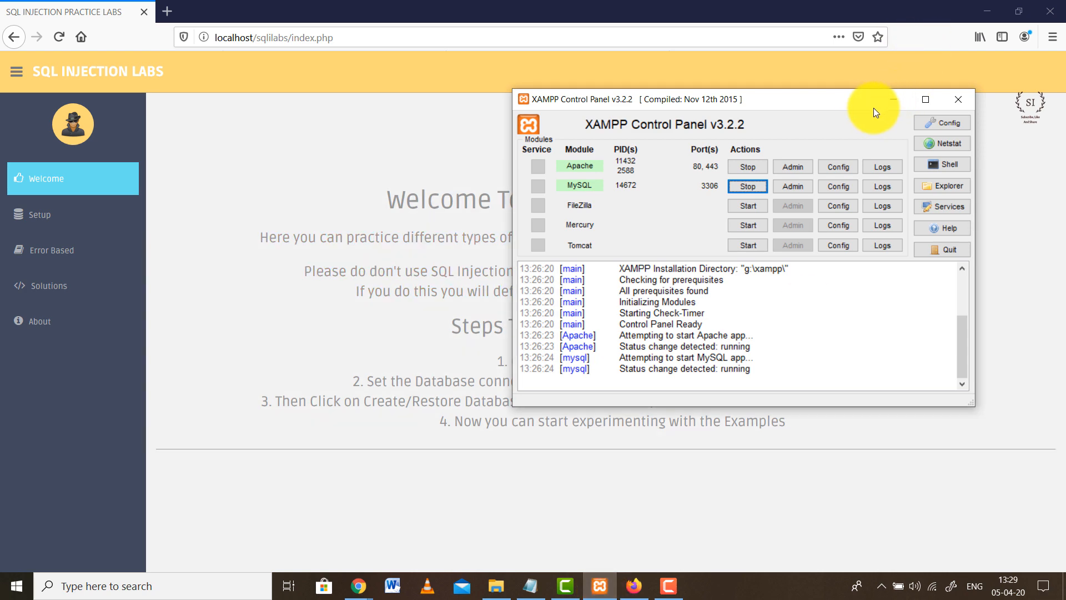
mouse_move(851, 119)
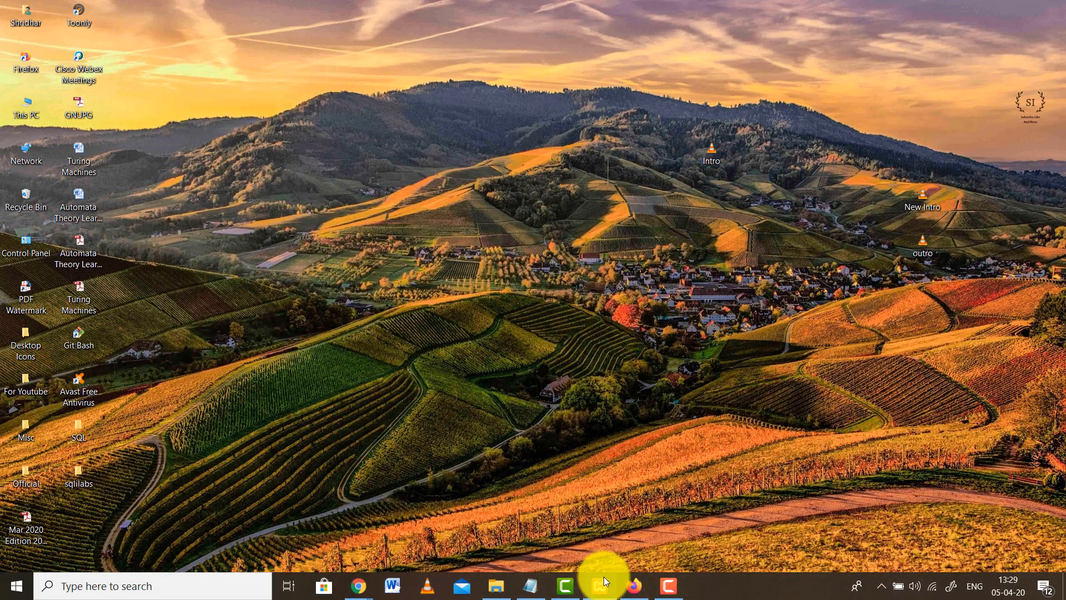
click(598, 585)
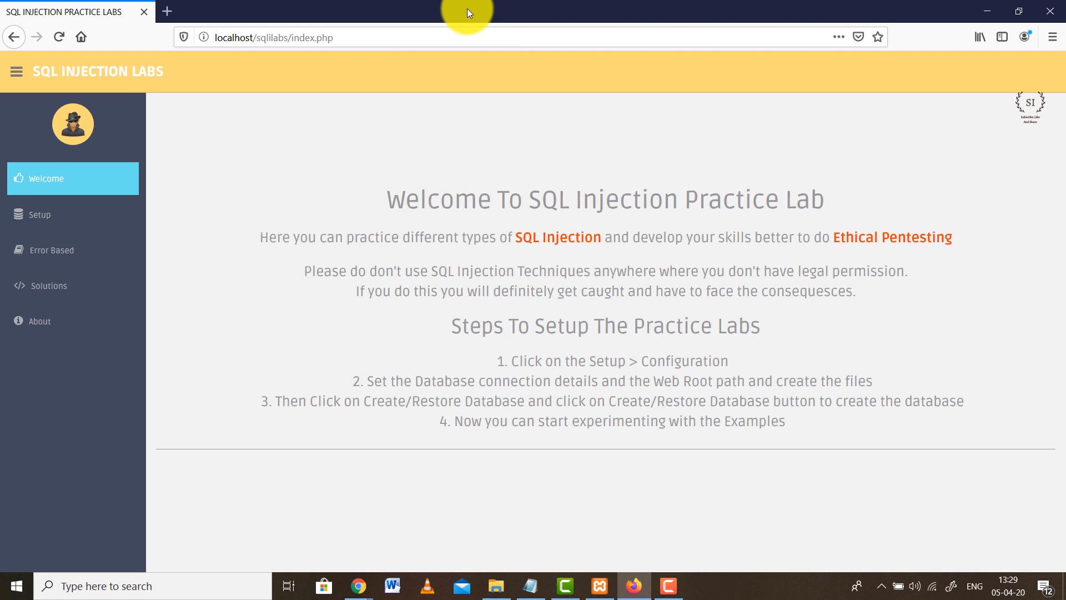
mouse_move(629, 585)
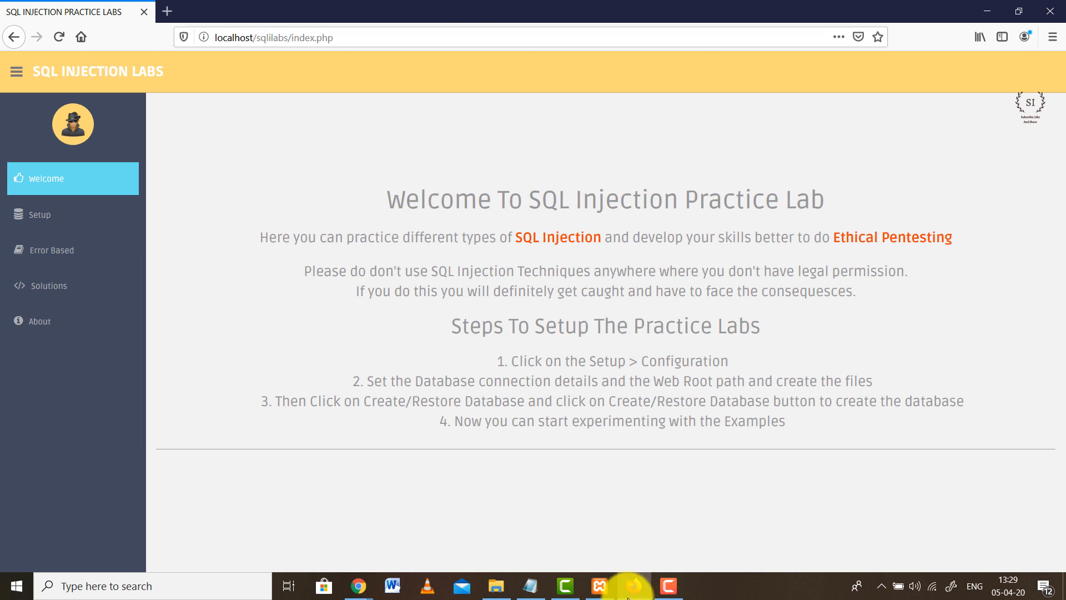
click(495, 585)
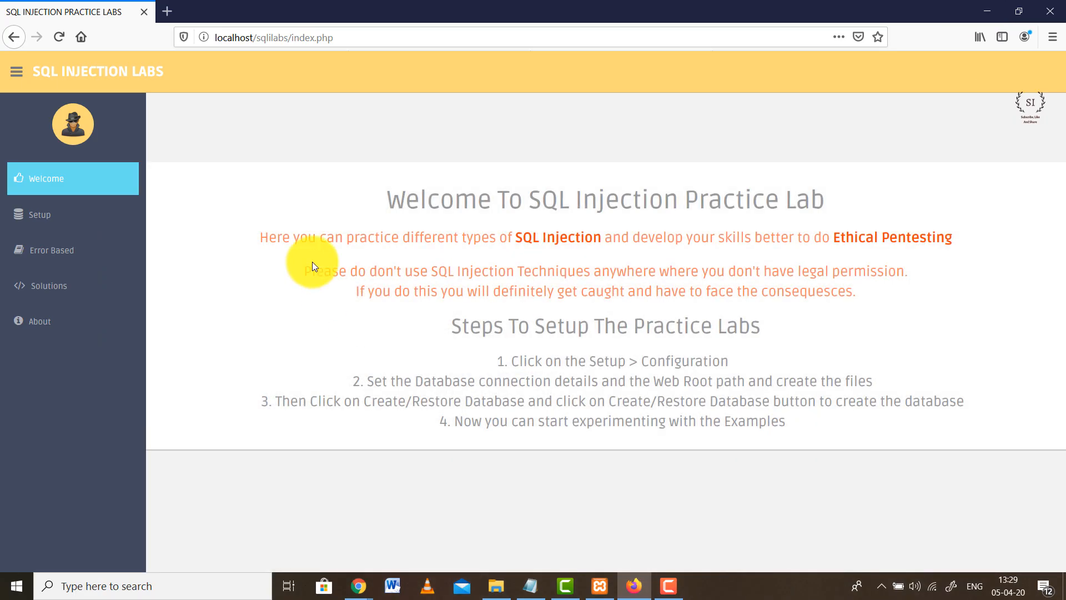
mouse_move(583, 6)
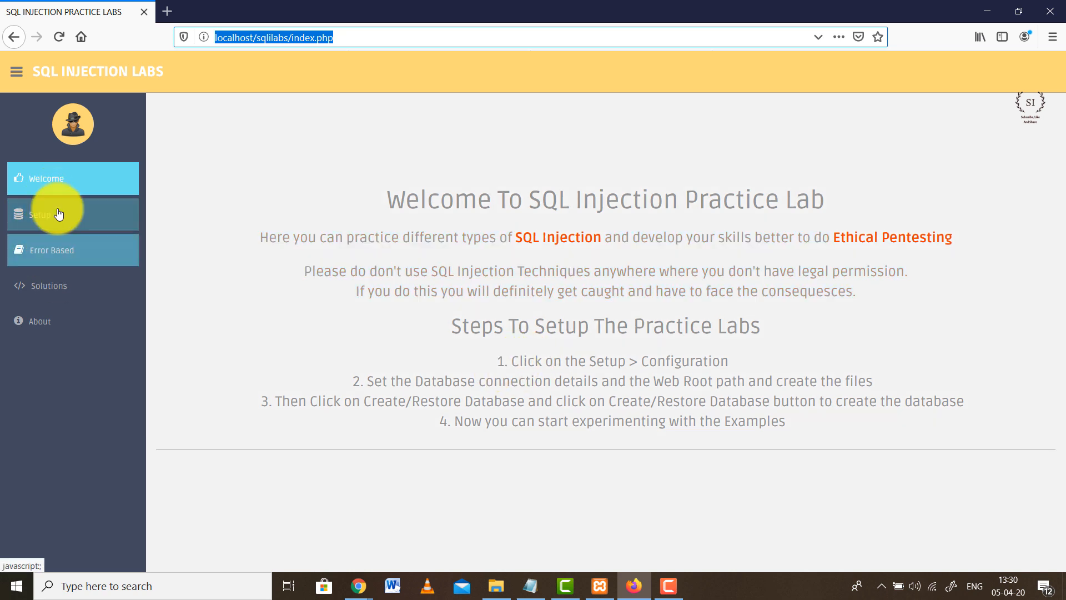
Step: Reach the database configuration page via Setup > Configuration in the sidebar
click(41, 215)
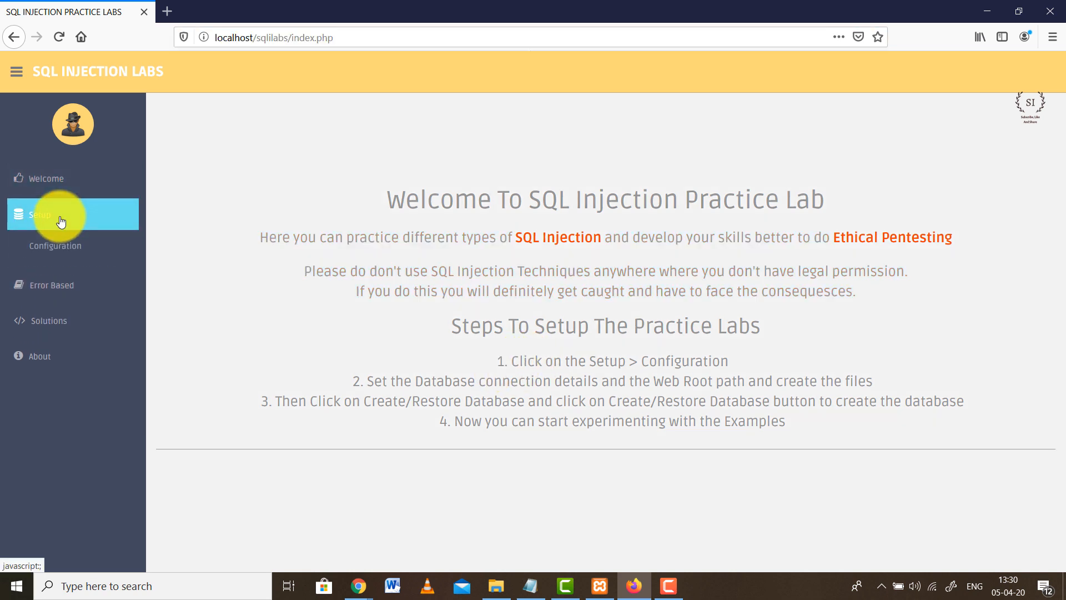
click(39, 215)
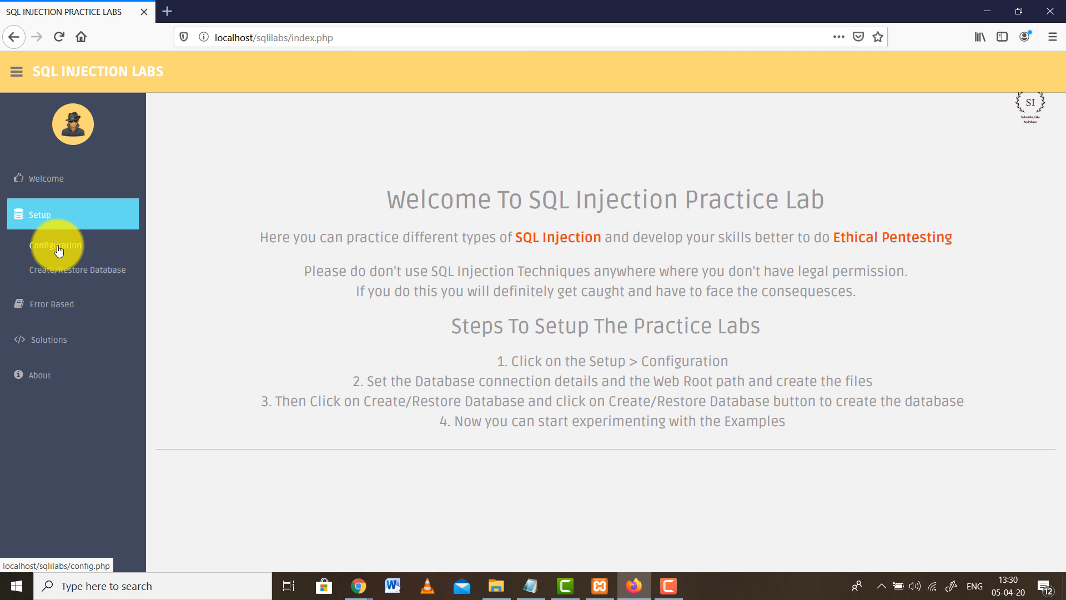
click(54, 244)
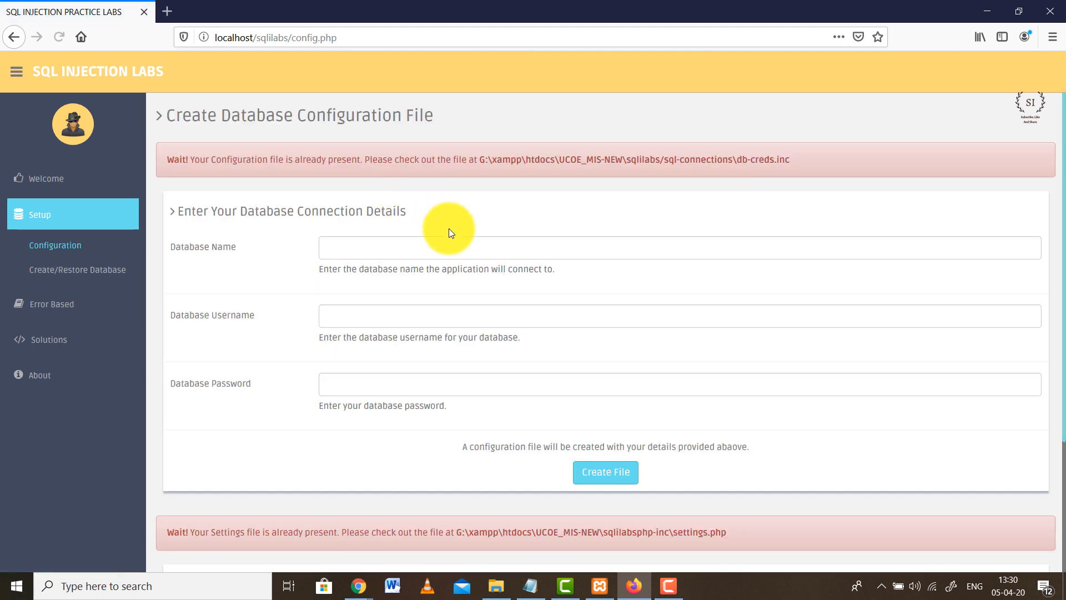
mouse_move(227, 286)
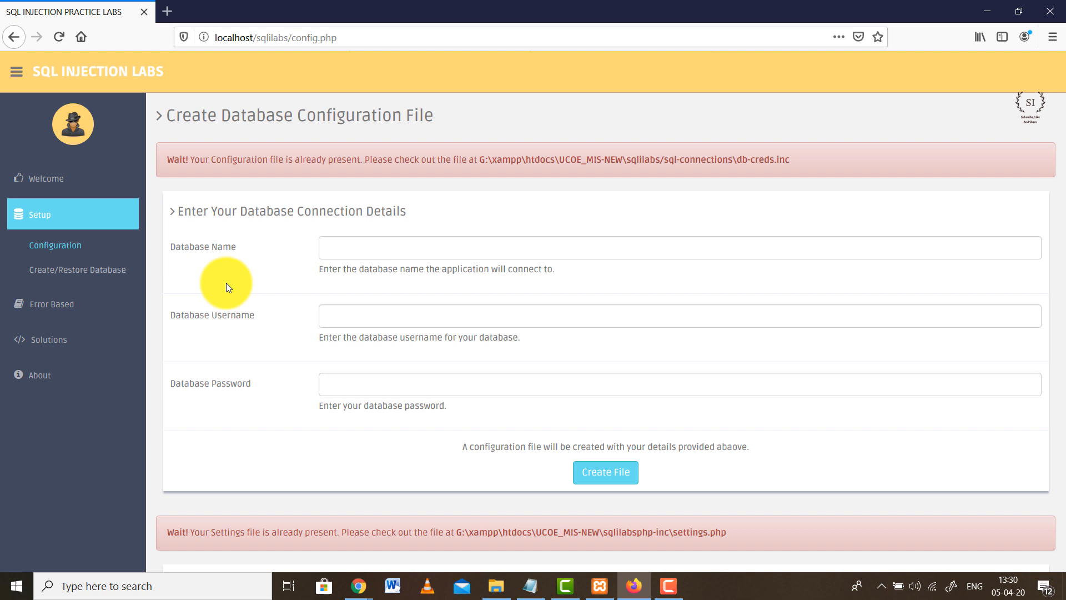
scroll(down, 3)
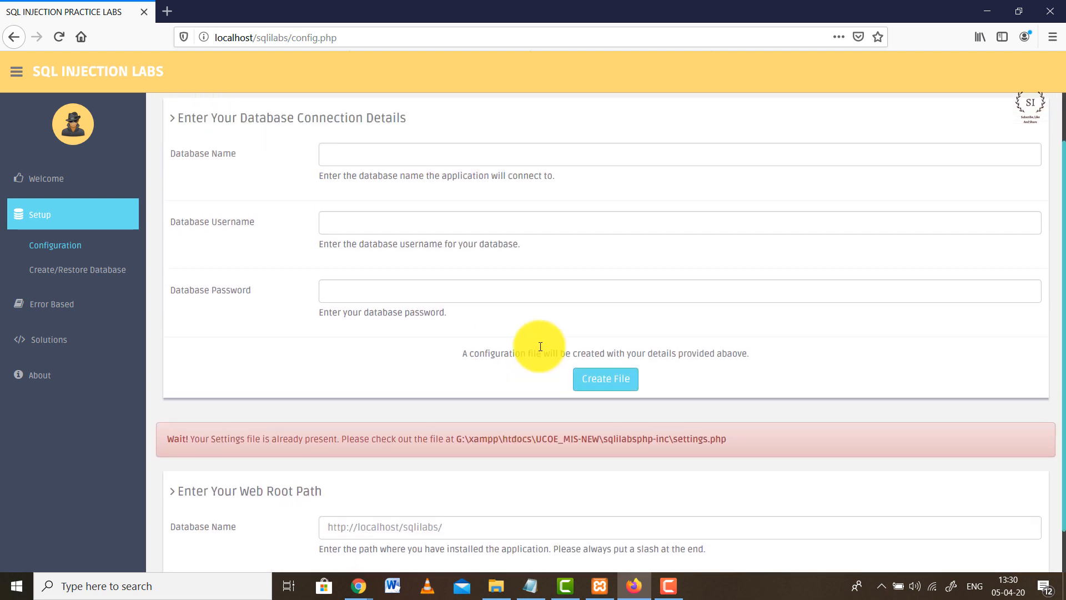
scroll(up, 3)
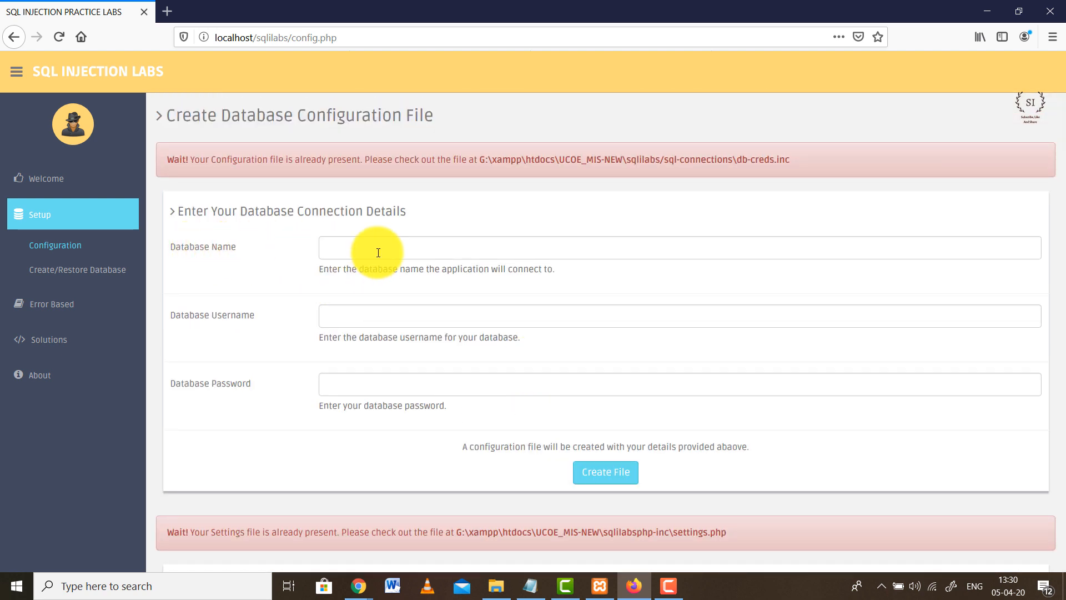
mouse_move(412, 393)
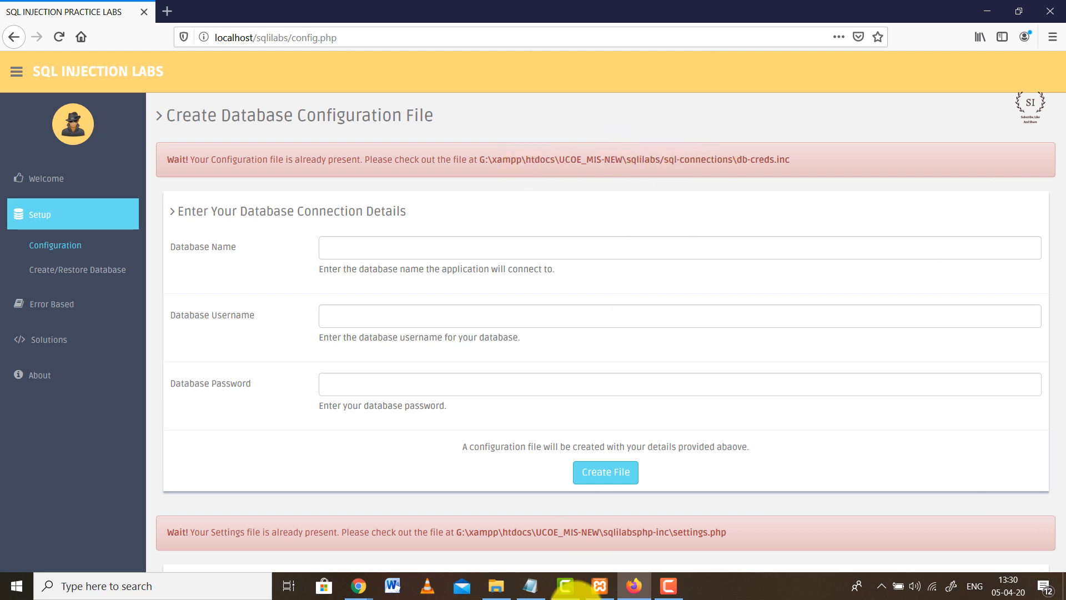
Step: Browse to sqlilabs\sql-connections and bring up the context menu on db-creds.inc
click(495, 585)
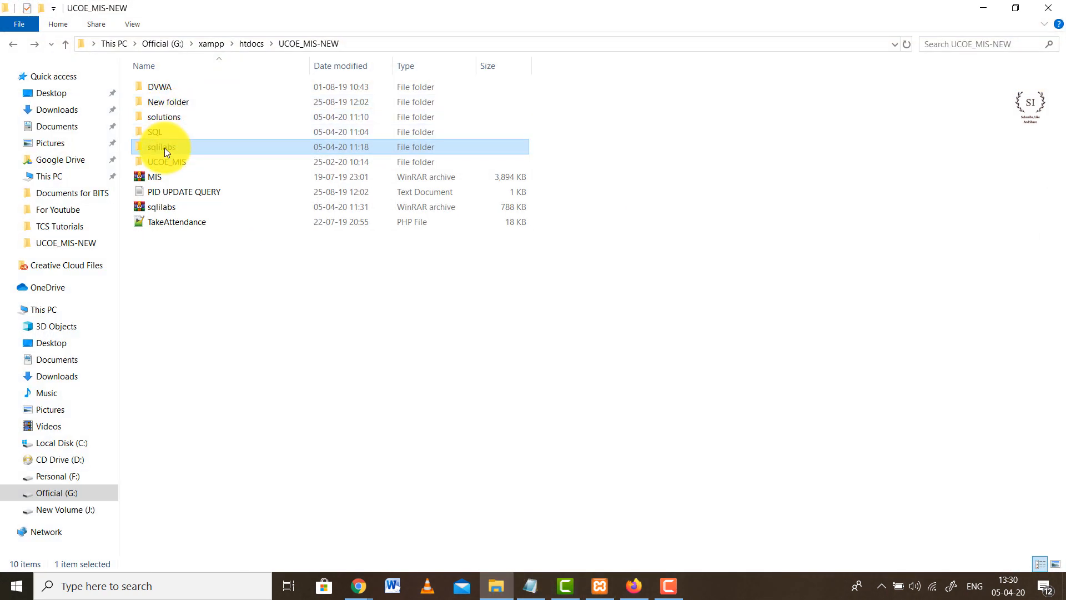
double_click(161, 147)
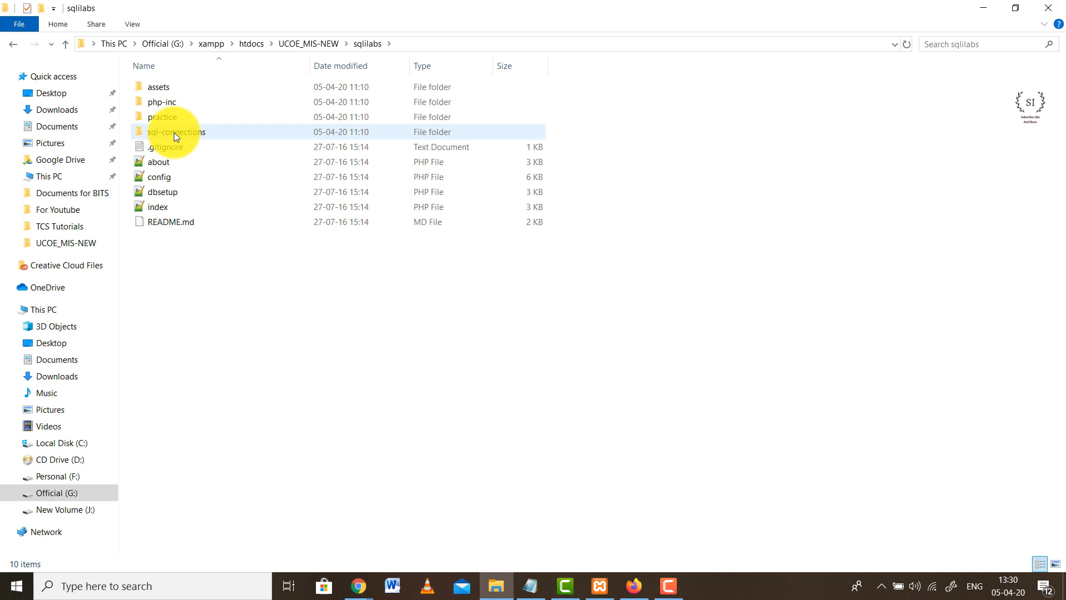
double_click(177, 131)
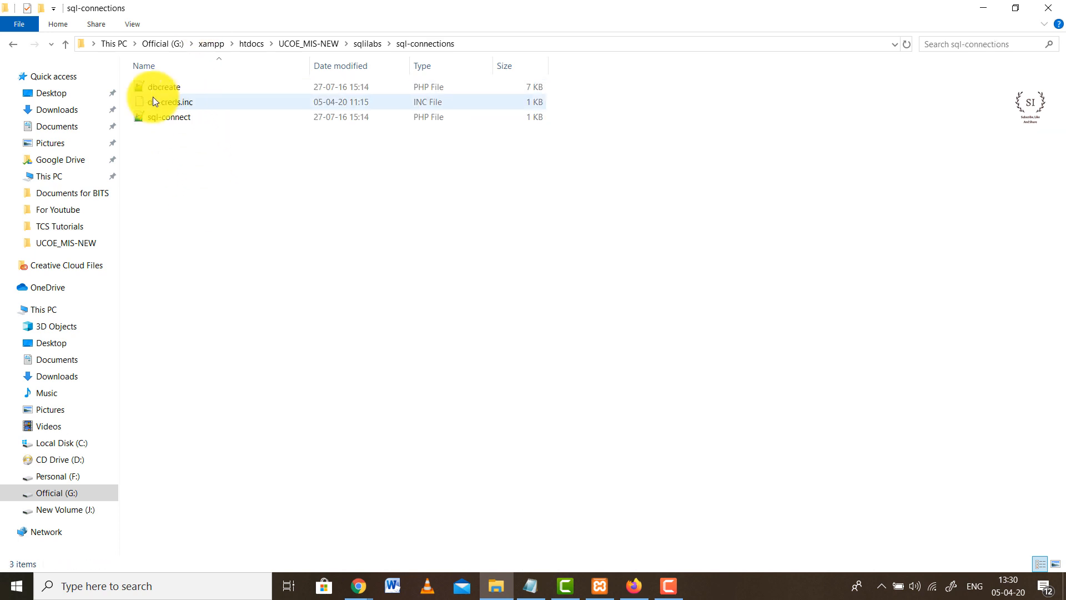
click(169, 117)
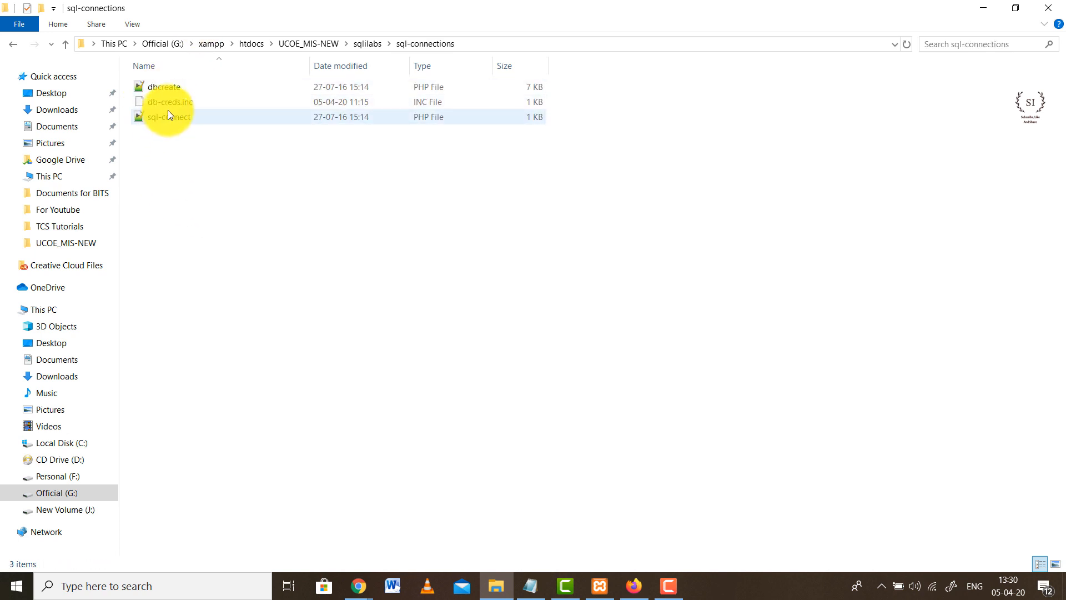
right_click(169, 101)
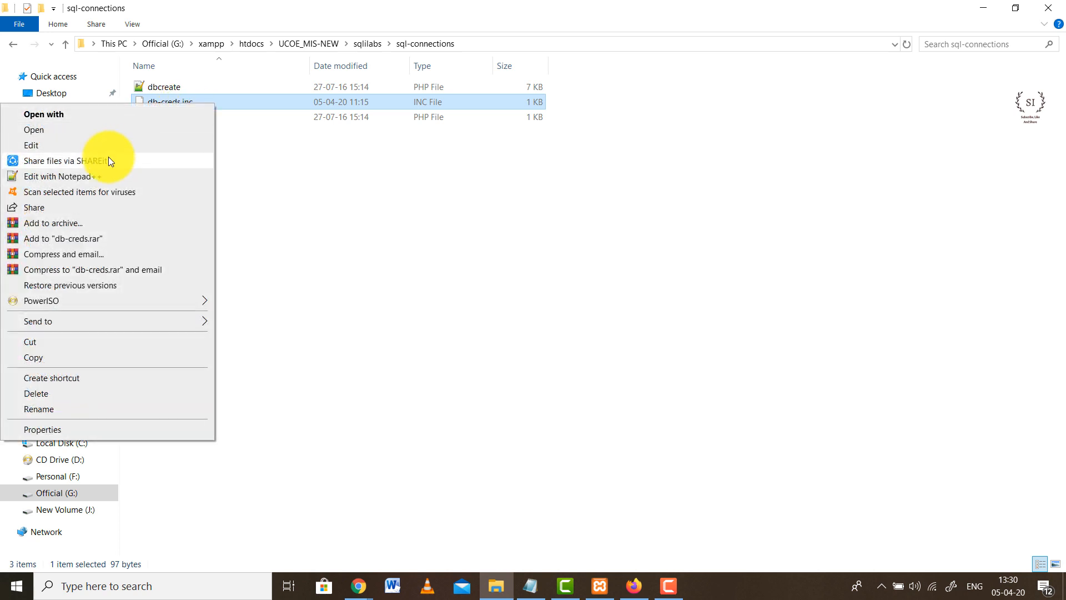
Step: Edit db-creds.inc in Notepad++, reload it, and copy the database name sqlilabs
click(57, 177)
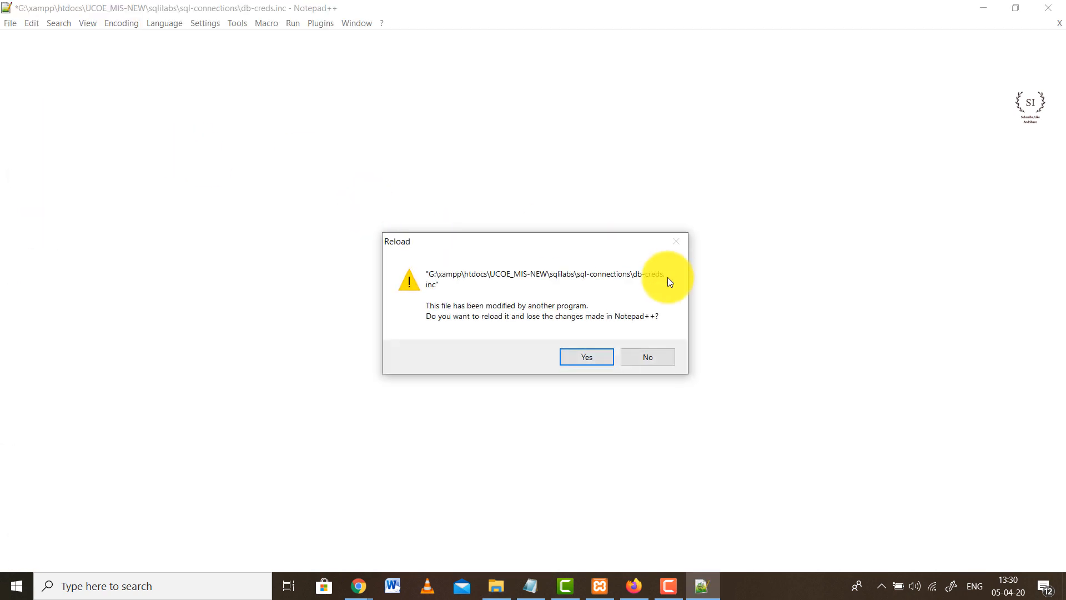
click(585, 357)
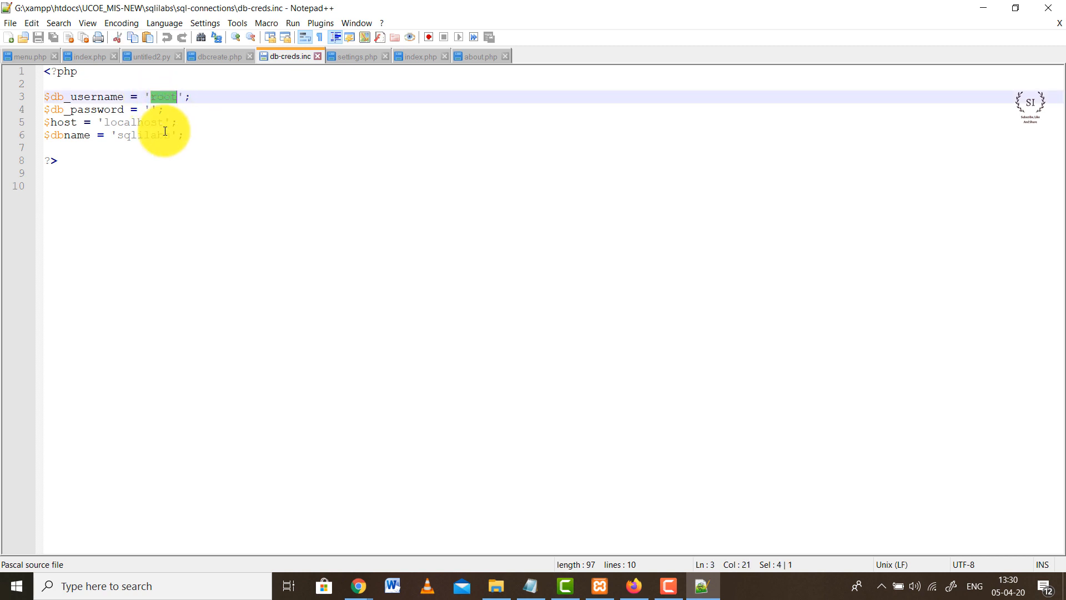
click(146, 110)
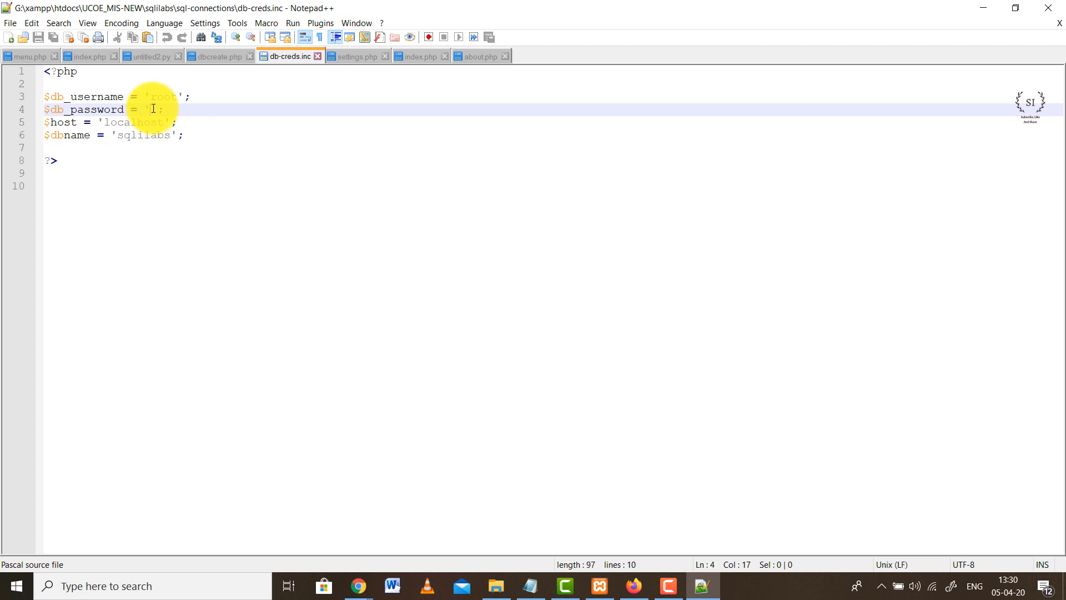
mouse_move(152, 124)
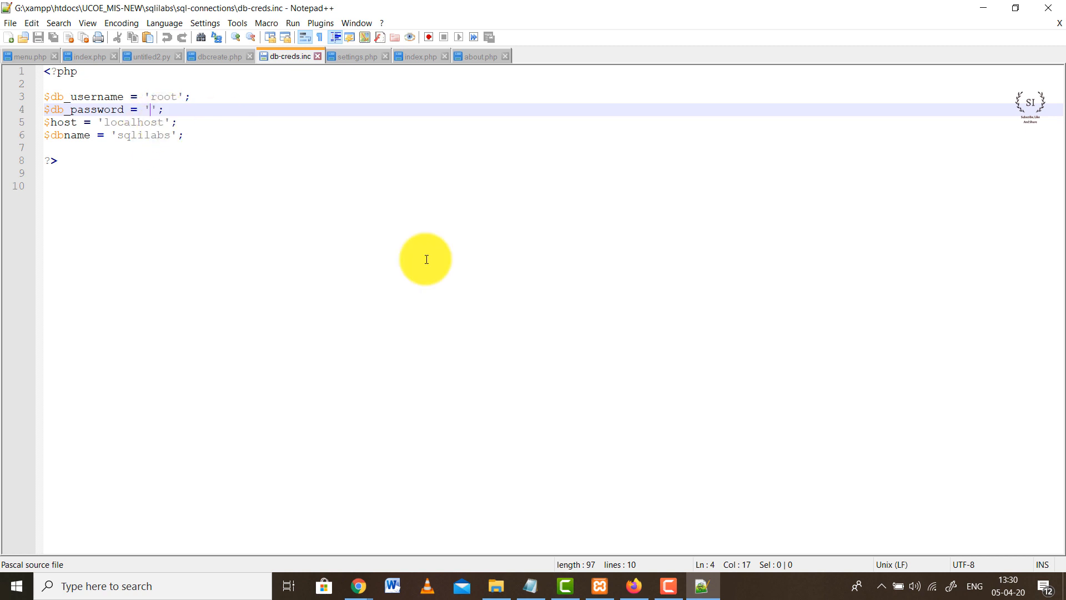
mouse_move(359, 585)
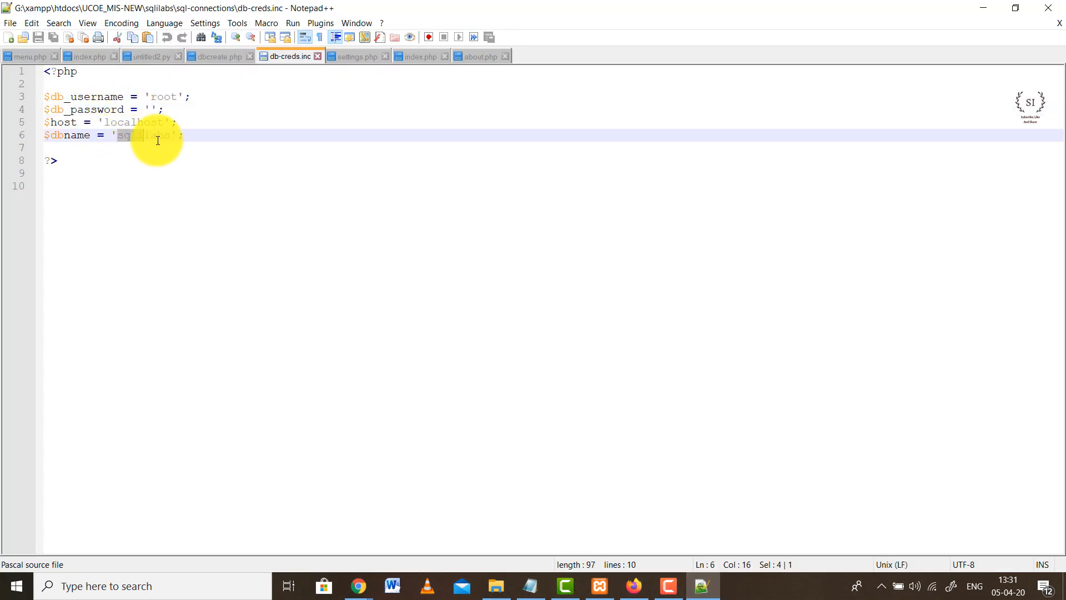
double_click(143, 135)
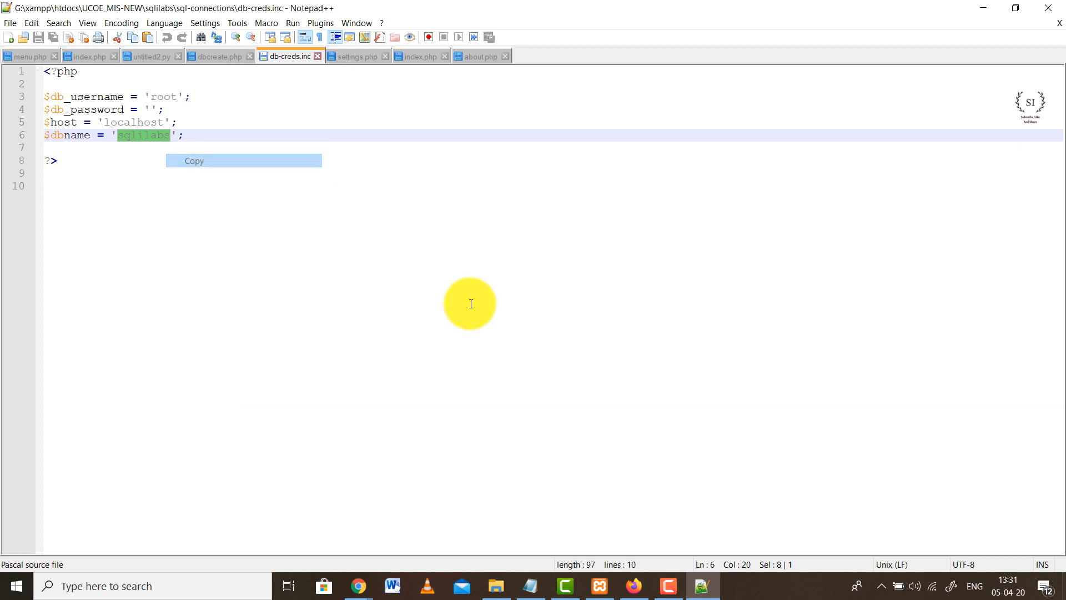
click(633, 585)
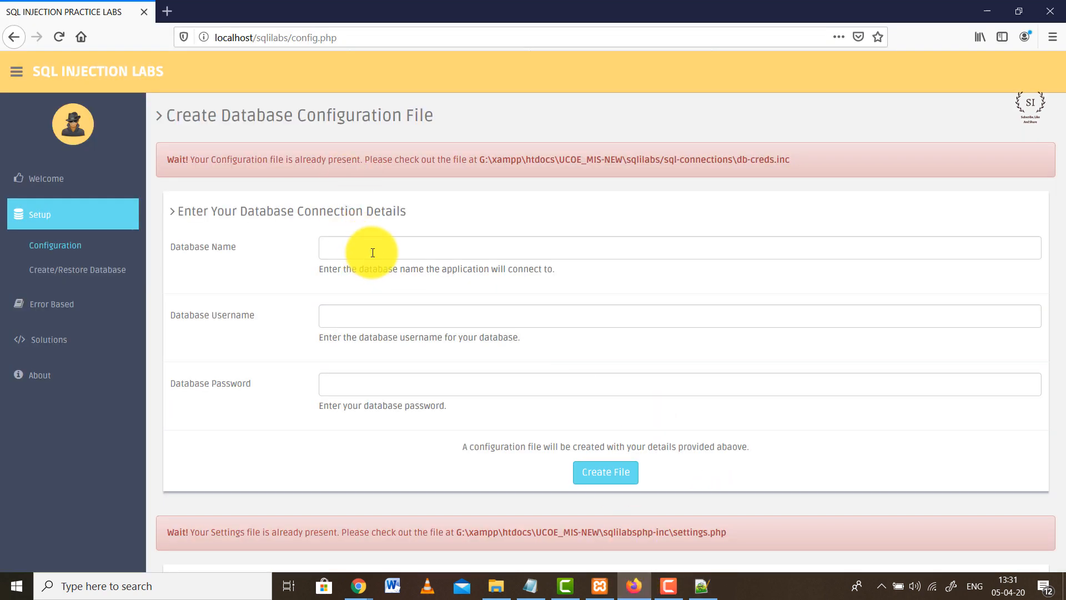
Step: Enter database name sqlilabs and username root, copied from db-creds.inc, leaving the password empty
text(sqlilabs)
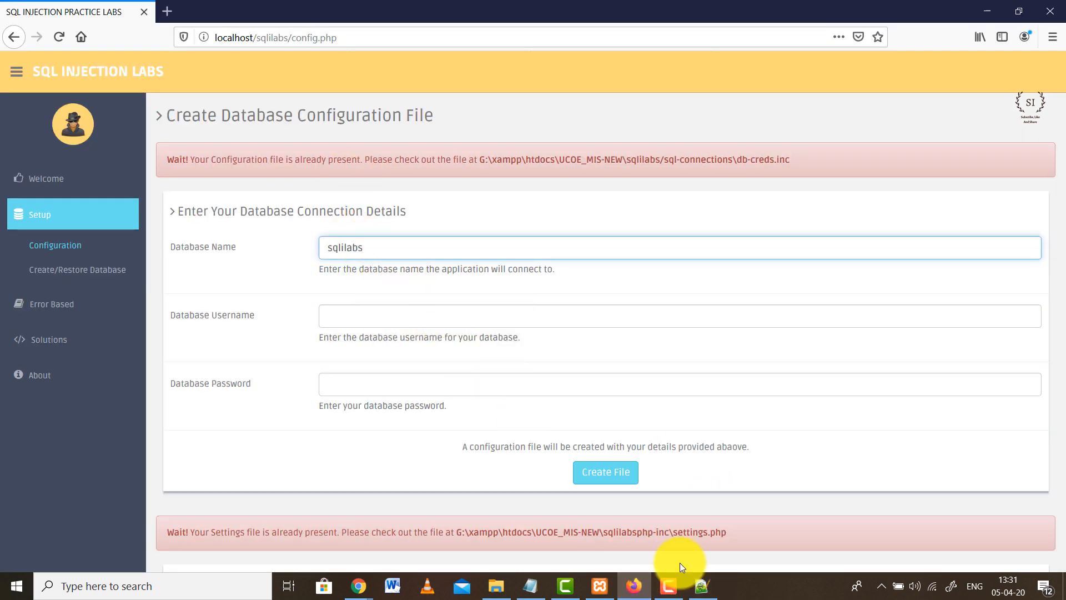
click(700, 586)
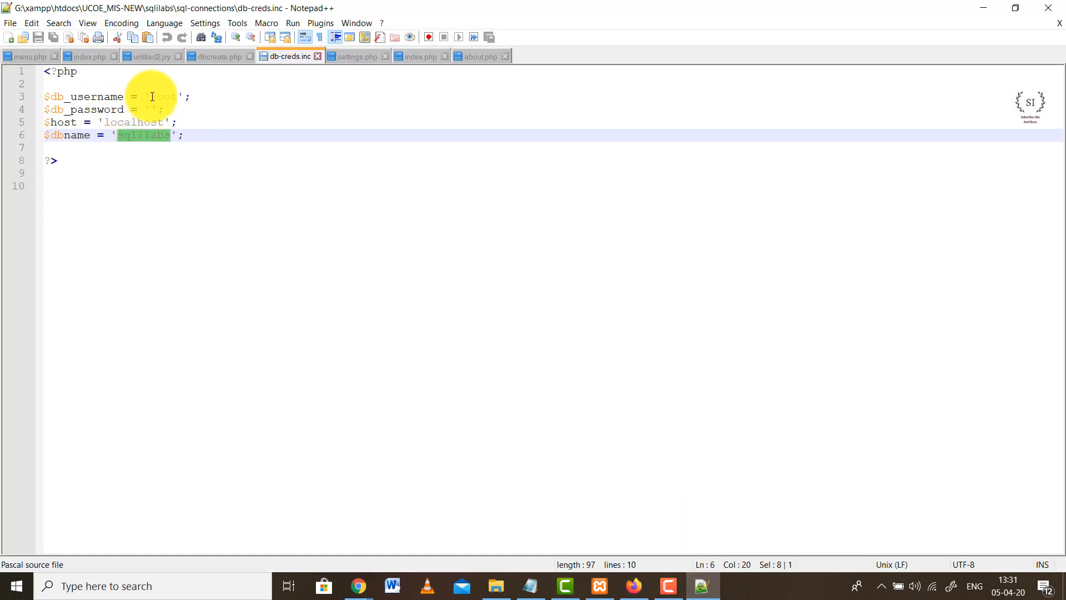
right_click(157, 97)
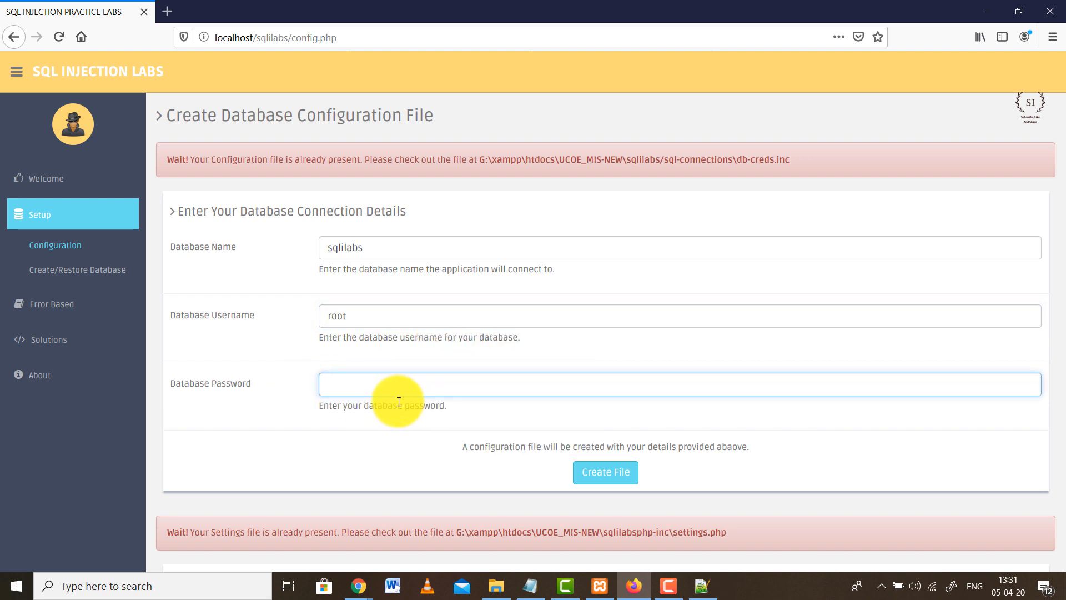
mouse_move(364, 444)
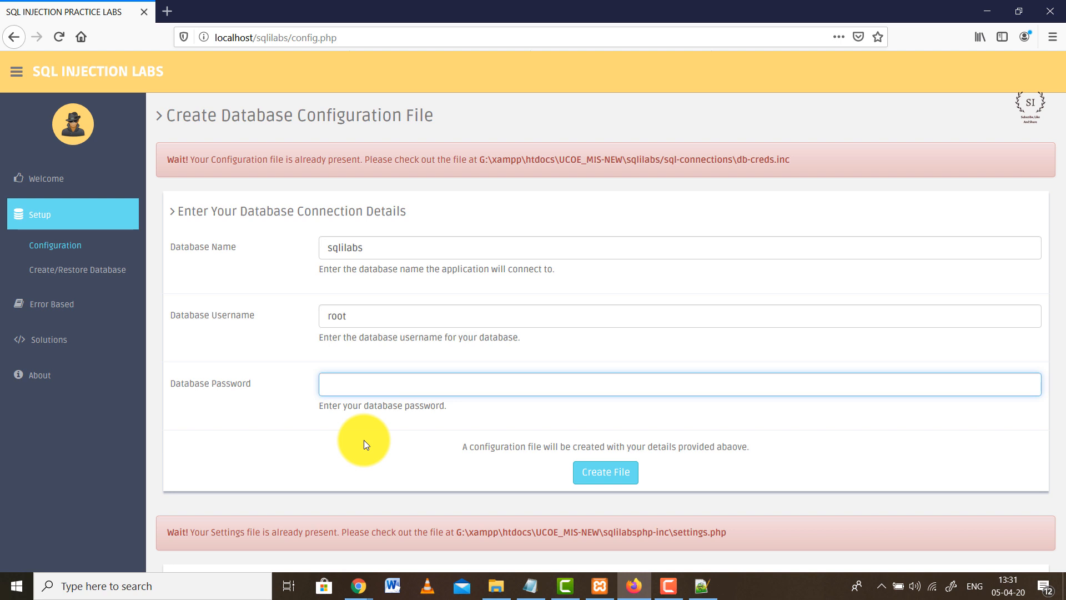
text(root)
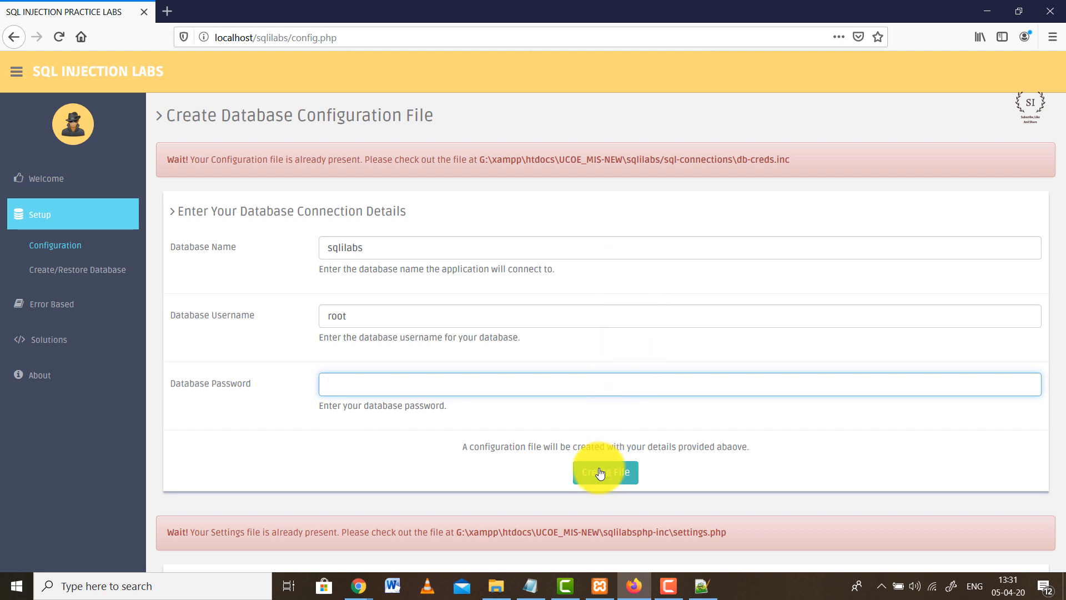
Step: Create the database configuration file, then the settings file with the web root path
click(604, 471)
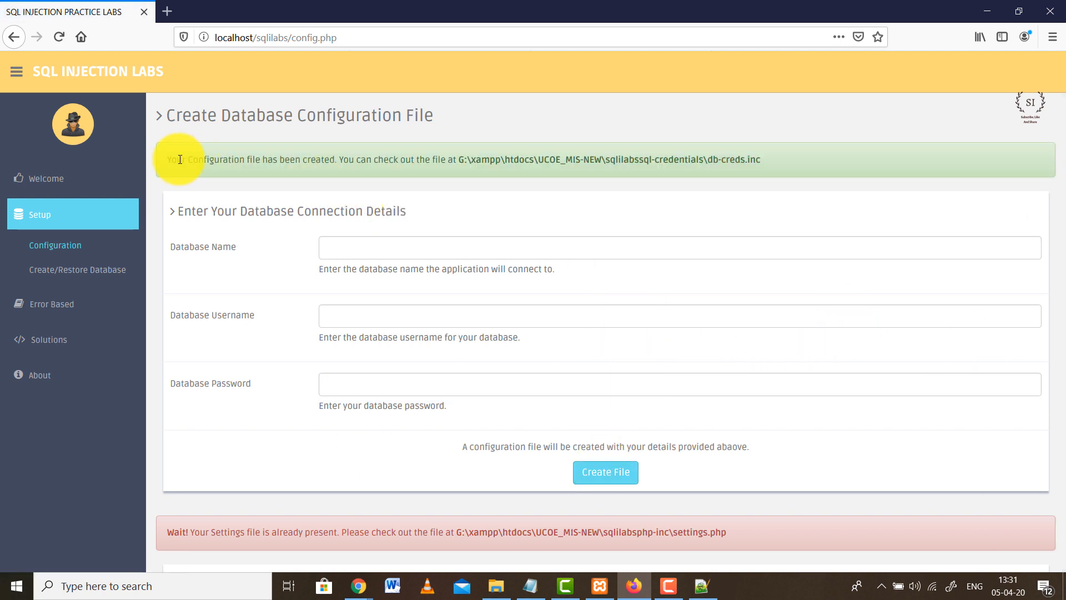
mouse_move(782, 213)
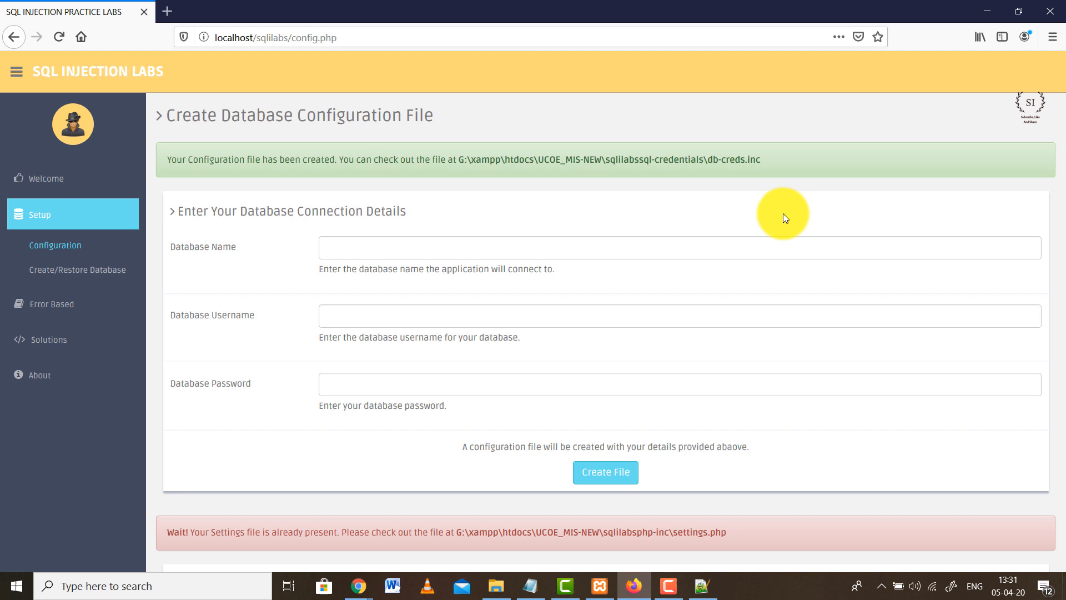
scroll(down, 3)
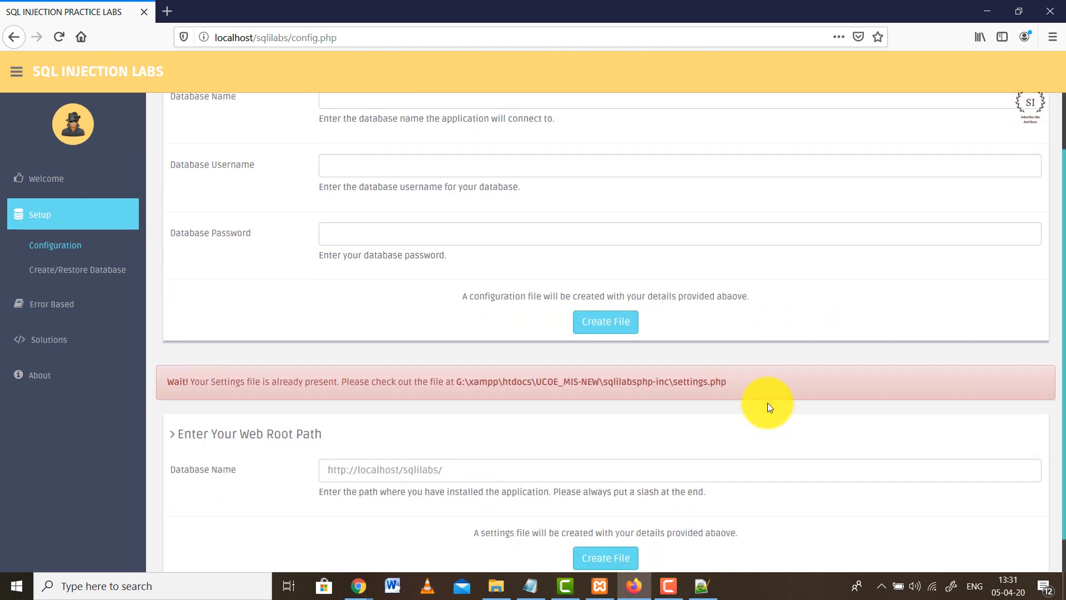
scroll(down, 3)
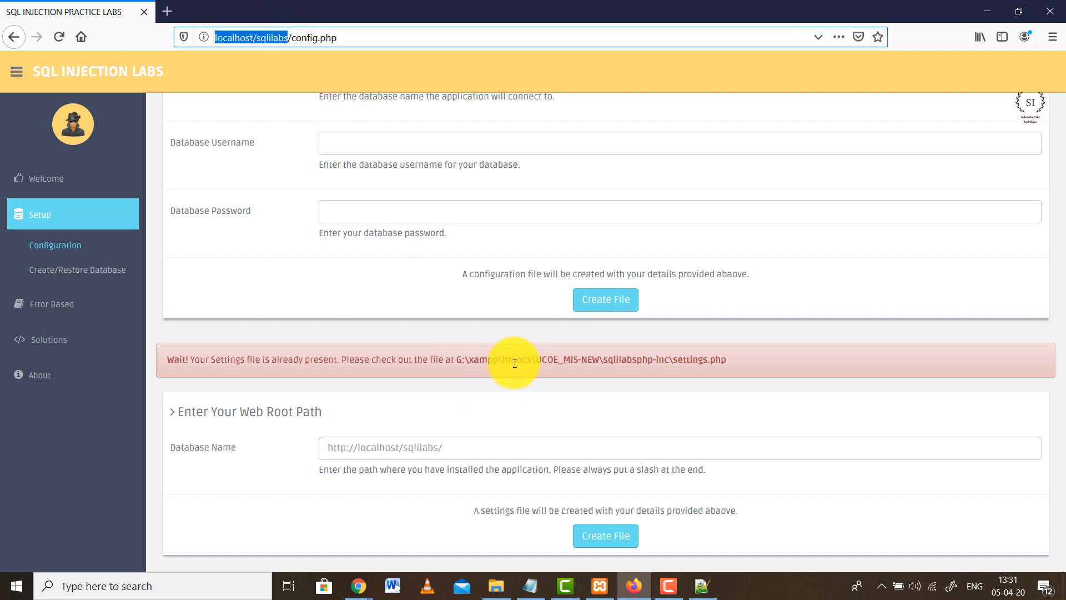
mouse_move(611, 489)
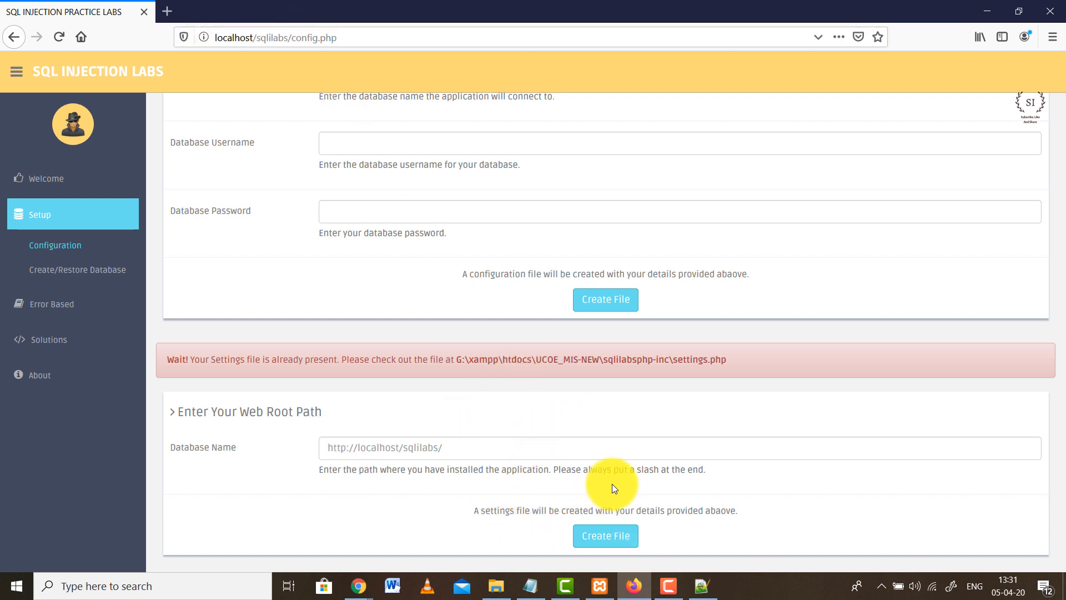
click(604, 536)
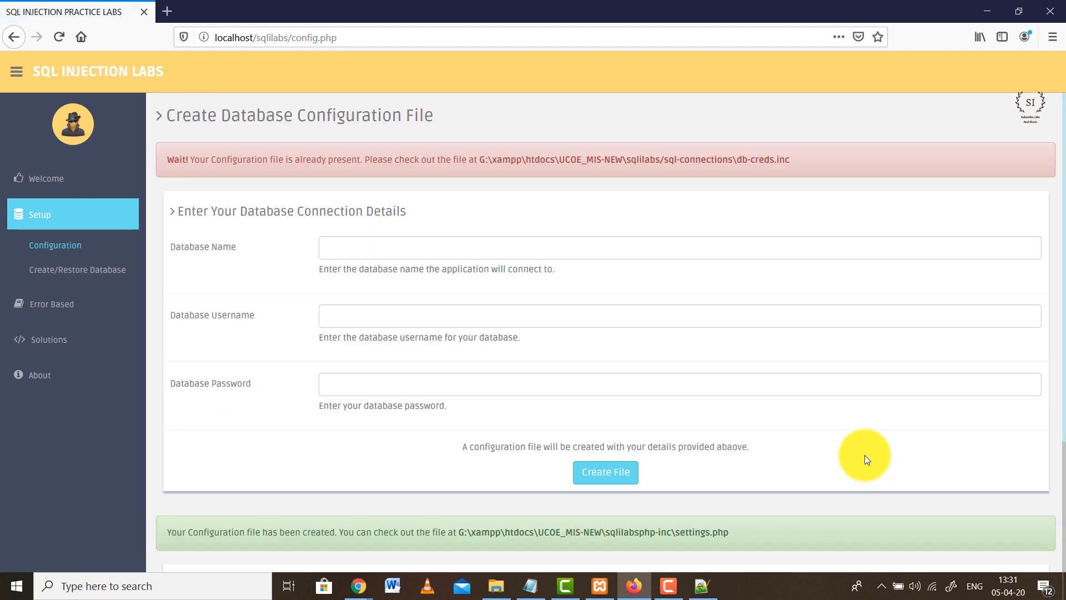
scroll(down, 3)
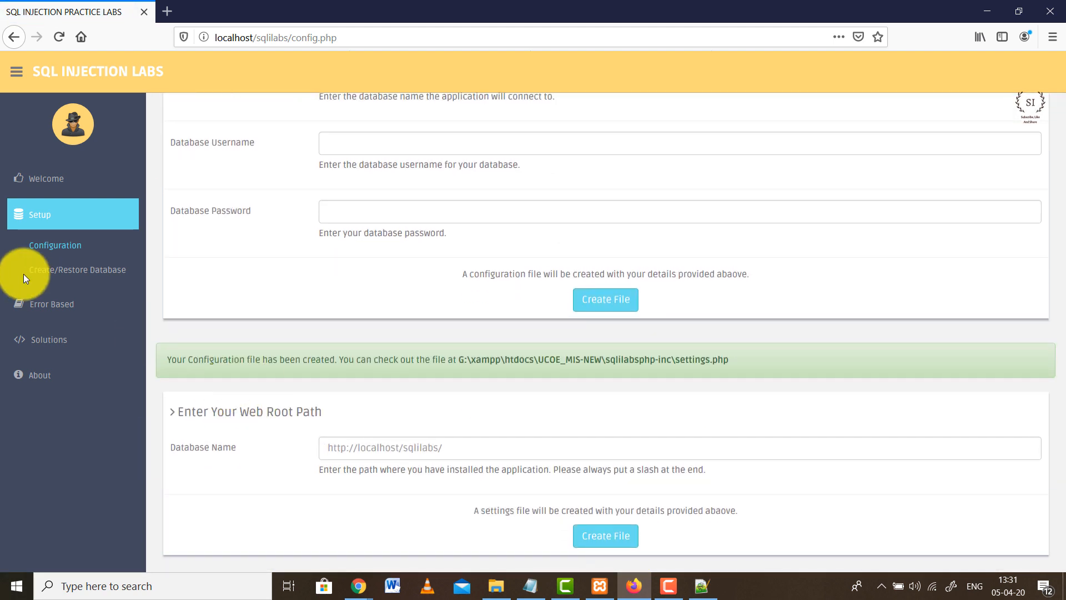
mouse_move(78, 269)
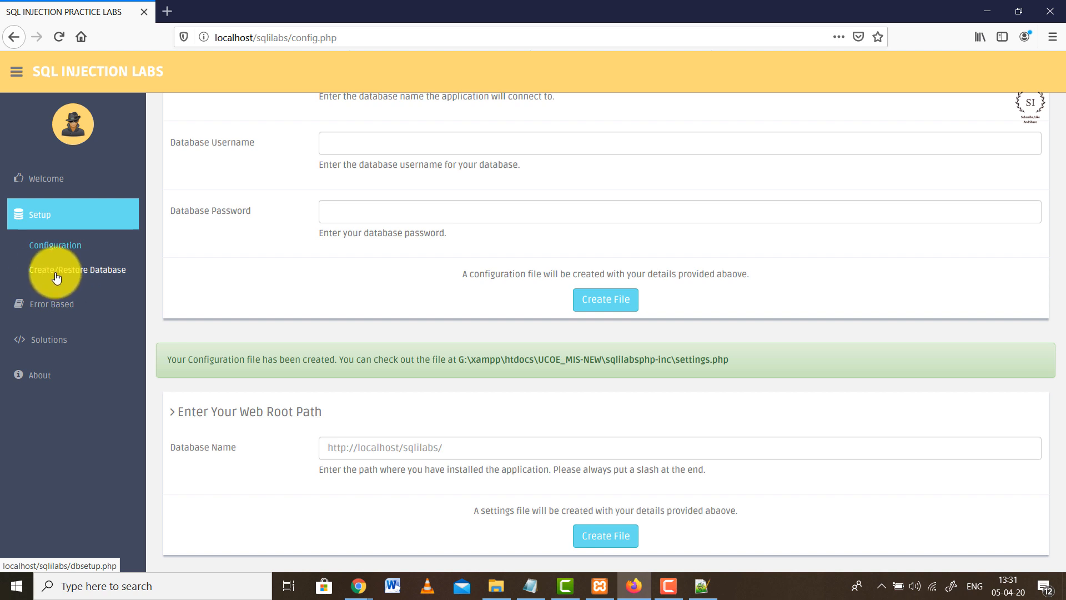
Step: Run Create/Reset Database so sqlilabs and its USERS, USER INFO, USER LOGIN INFO tables are populated
click(76, 269)
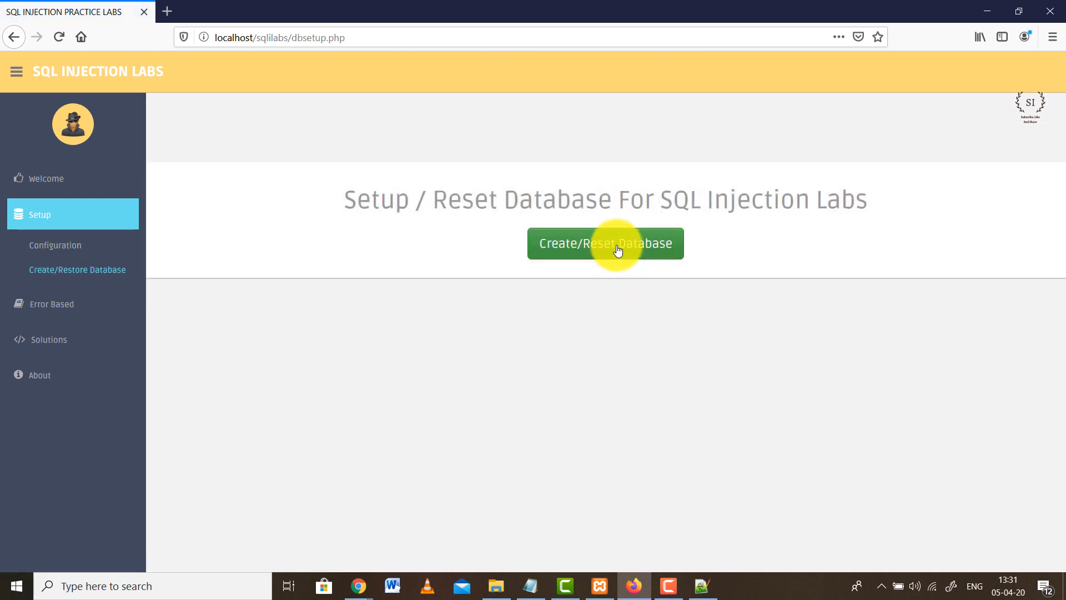
mouse_move(646, 278)
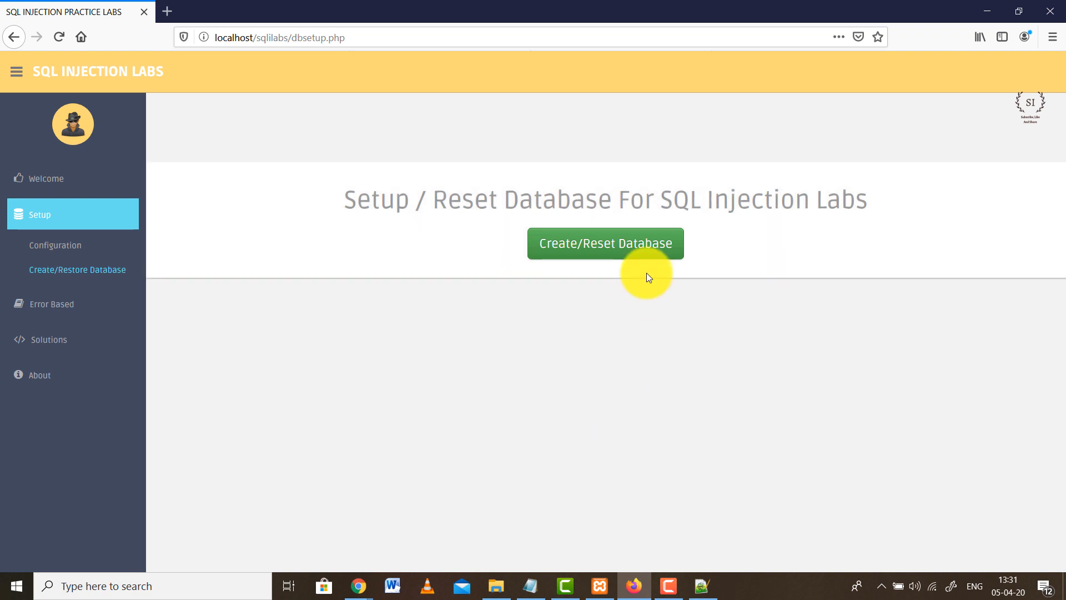
click(604, 243)
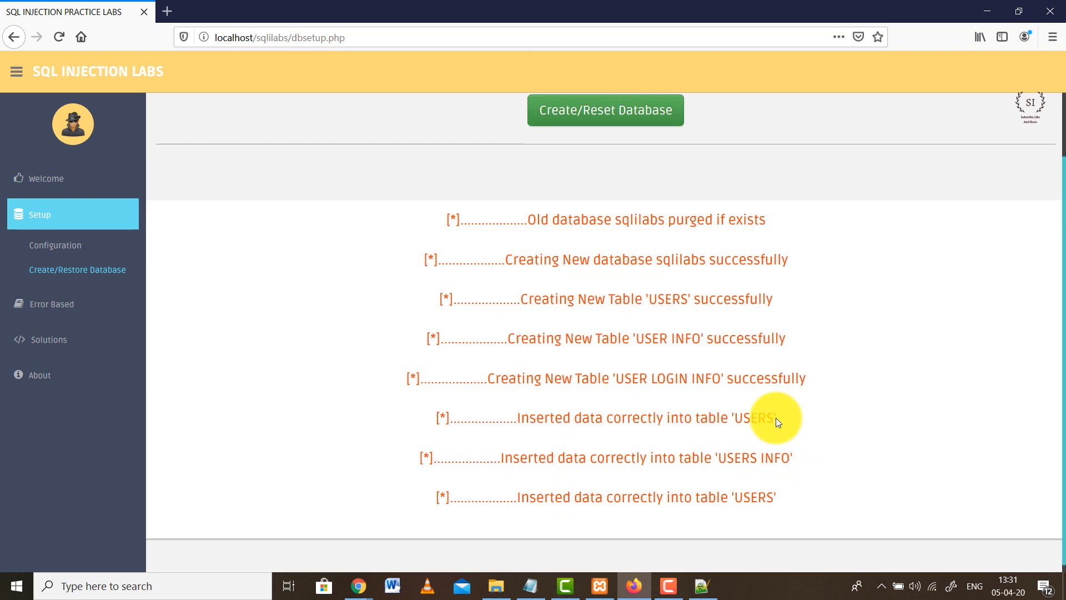
scroll(up, 3)
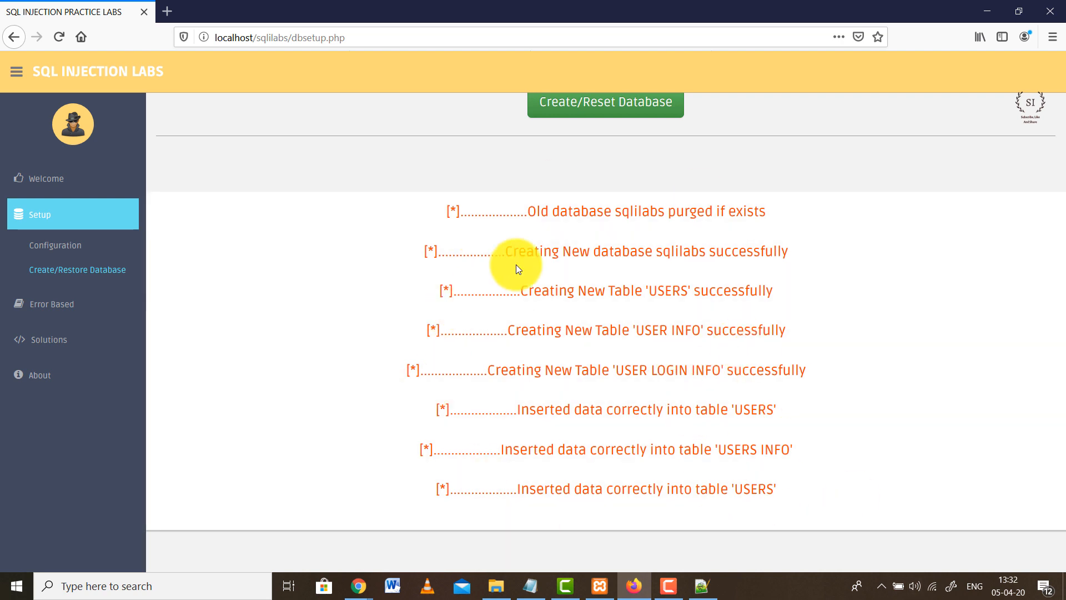
mouse_move(663, 486)
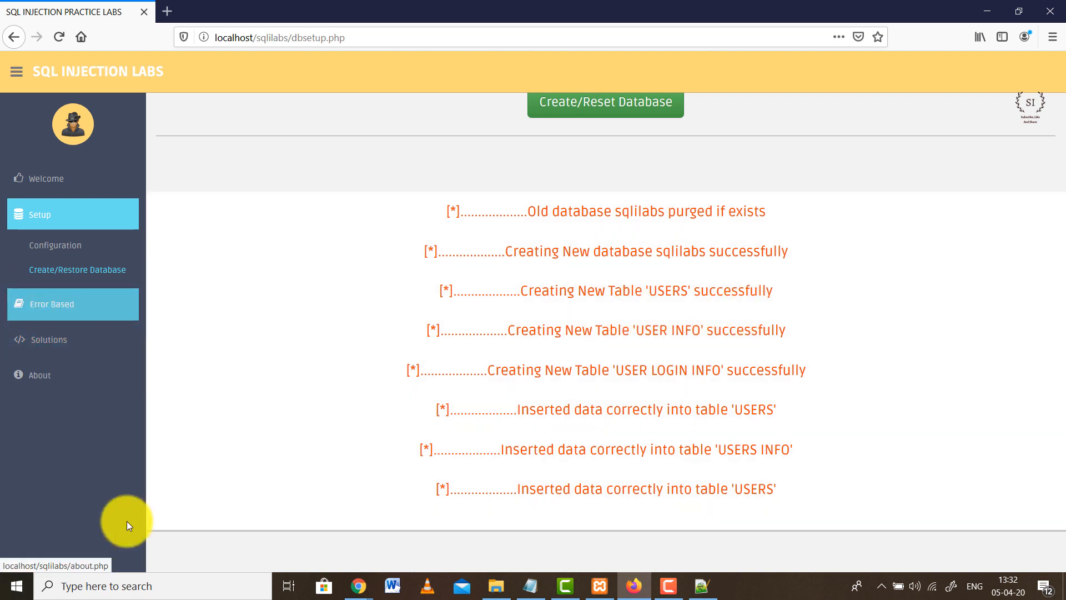
mouse_move(62, 304)
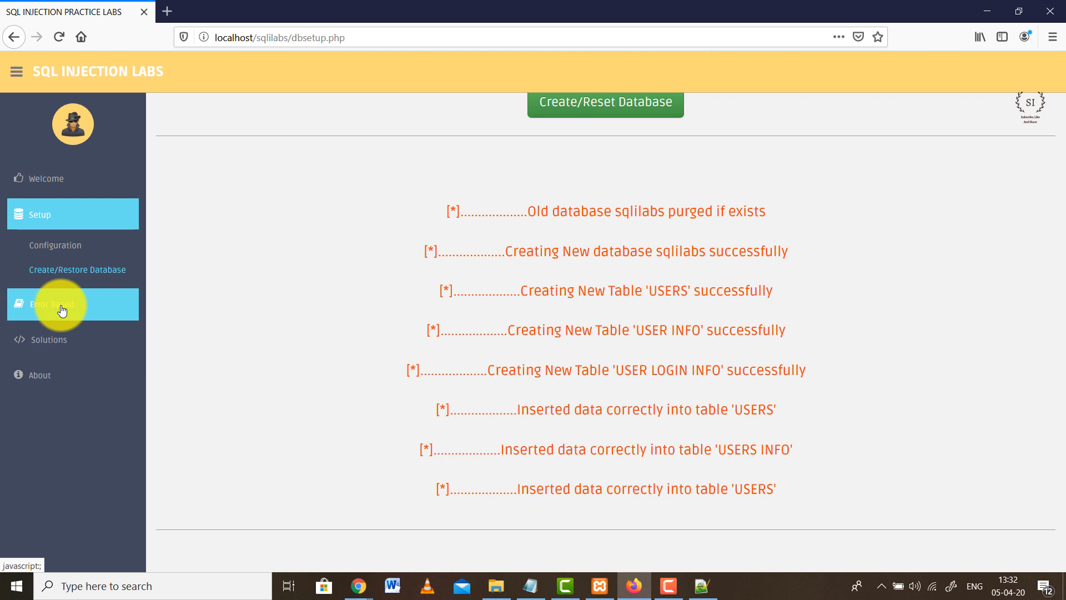
Step: Expand Error Based lessons and load the Example1 practice page
click(48, 304)
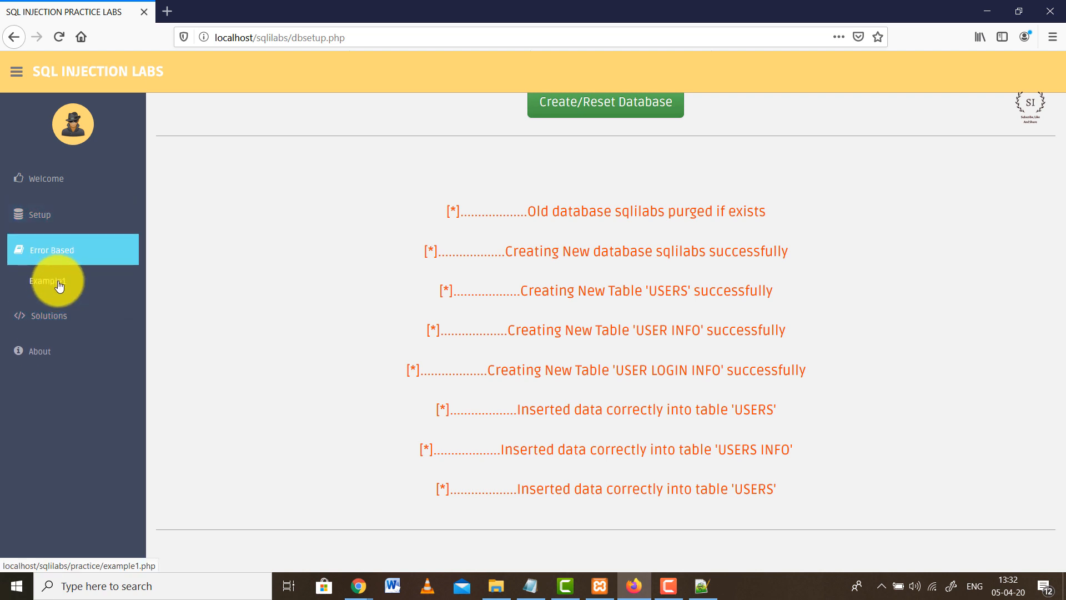
click(47, 281)
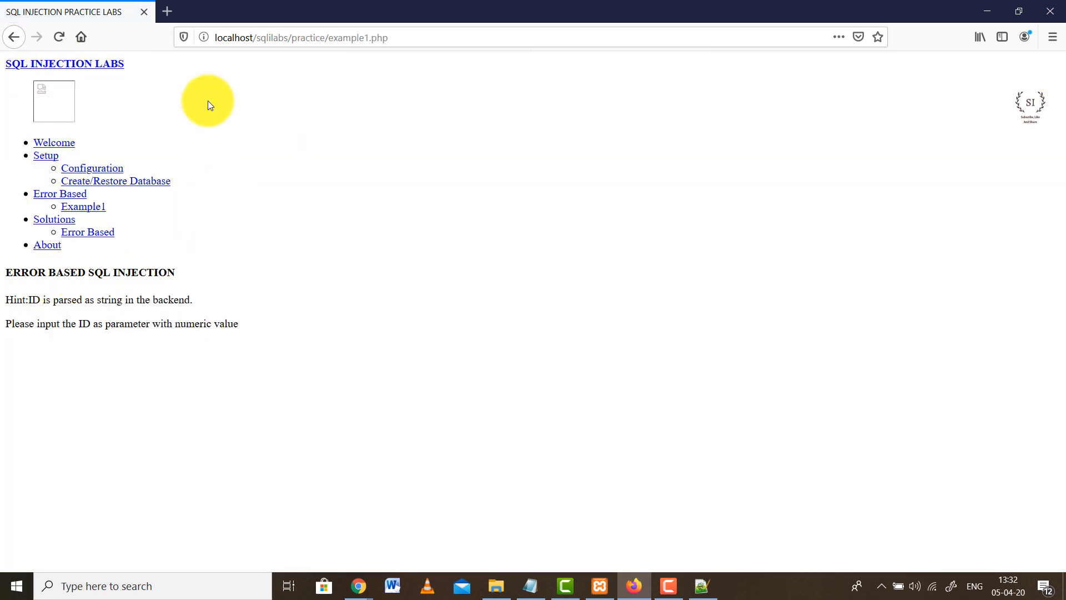
mouse_move(123, 267)
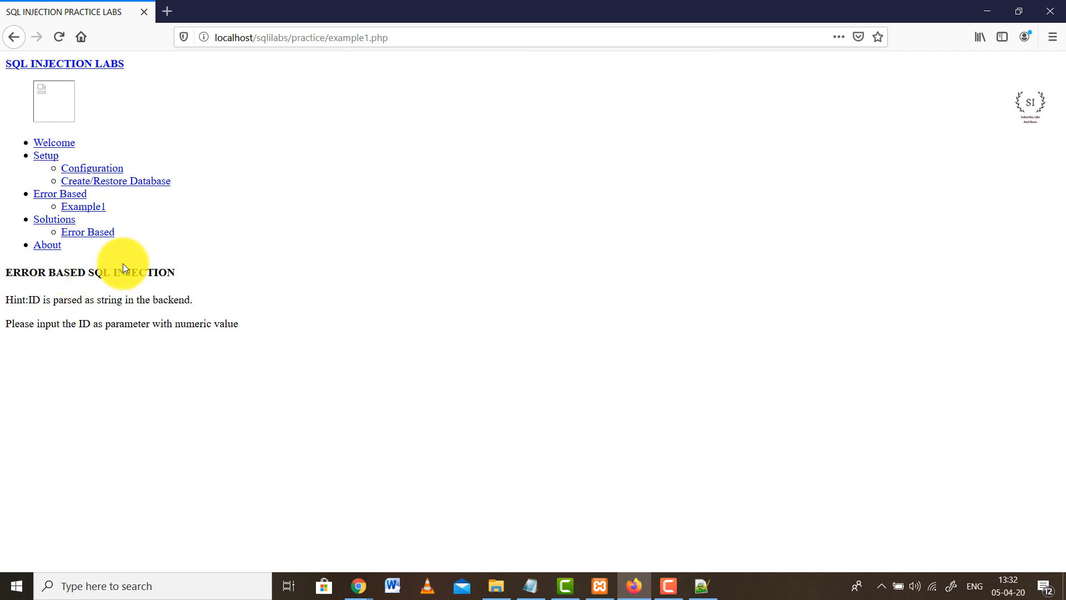
mouse_move(264, 326)
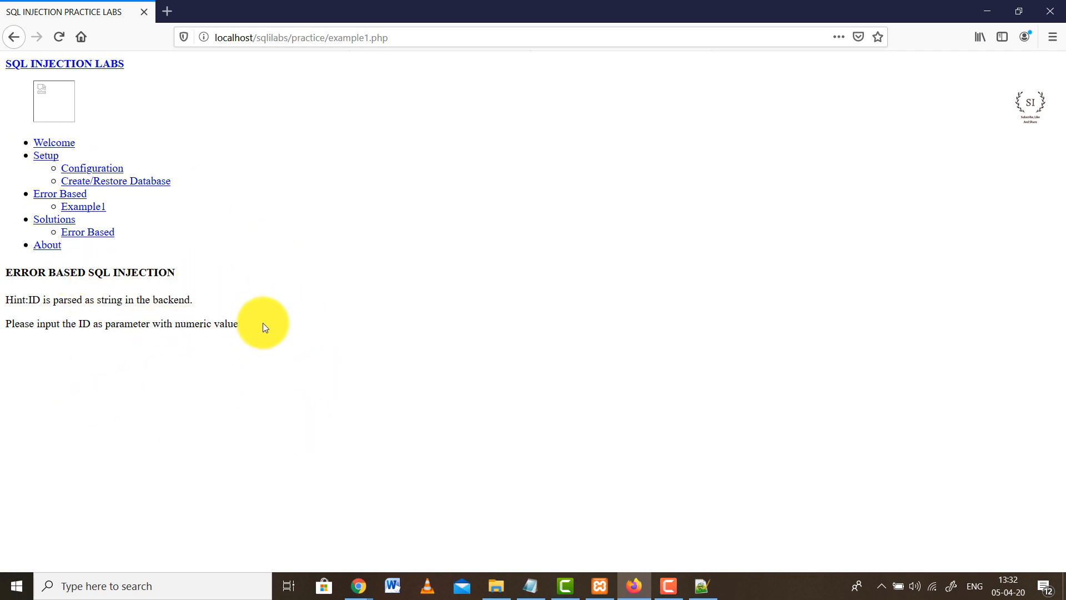
mouse_move(340, 66)
text(?id=)
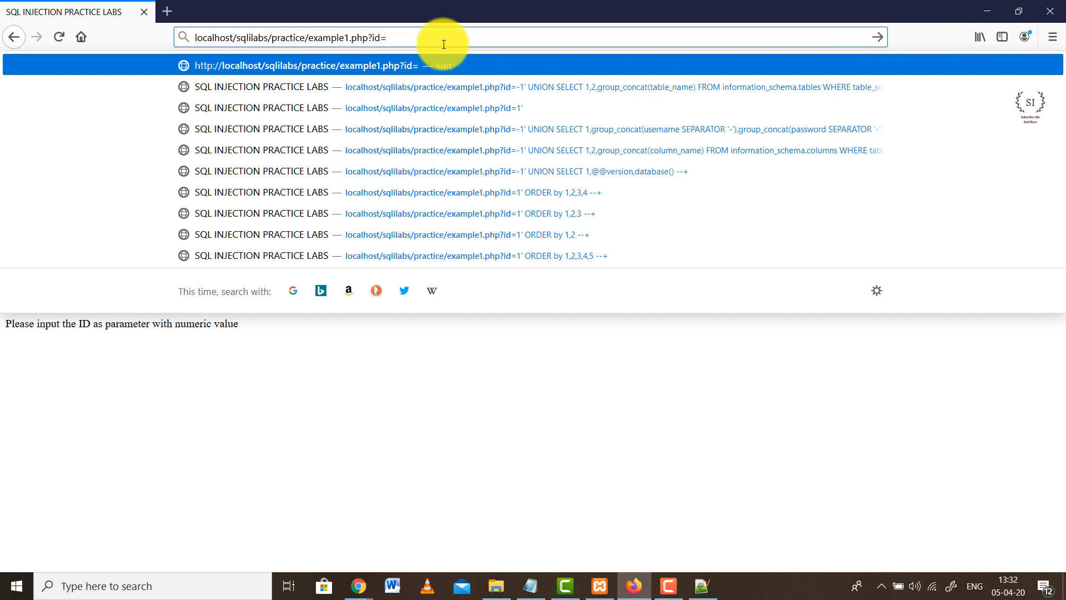
Step: Append ?id=1 to the example1.php URL in the address bar
text(1)
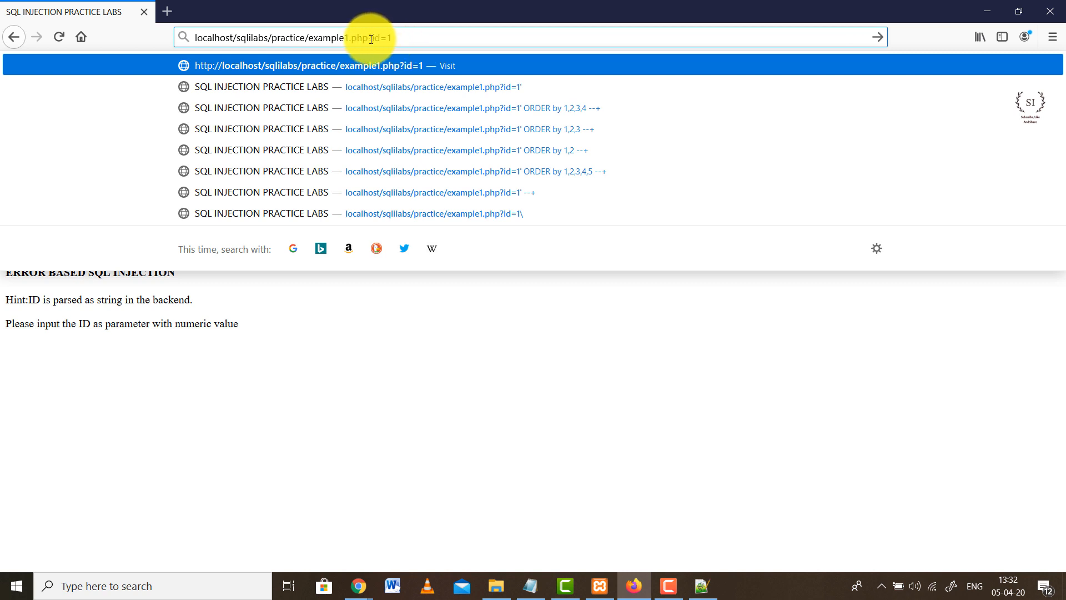
mouse_move(418, 340)
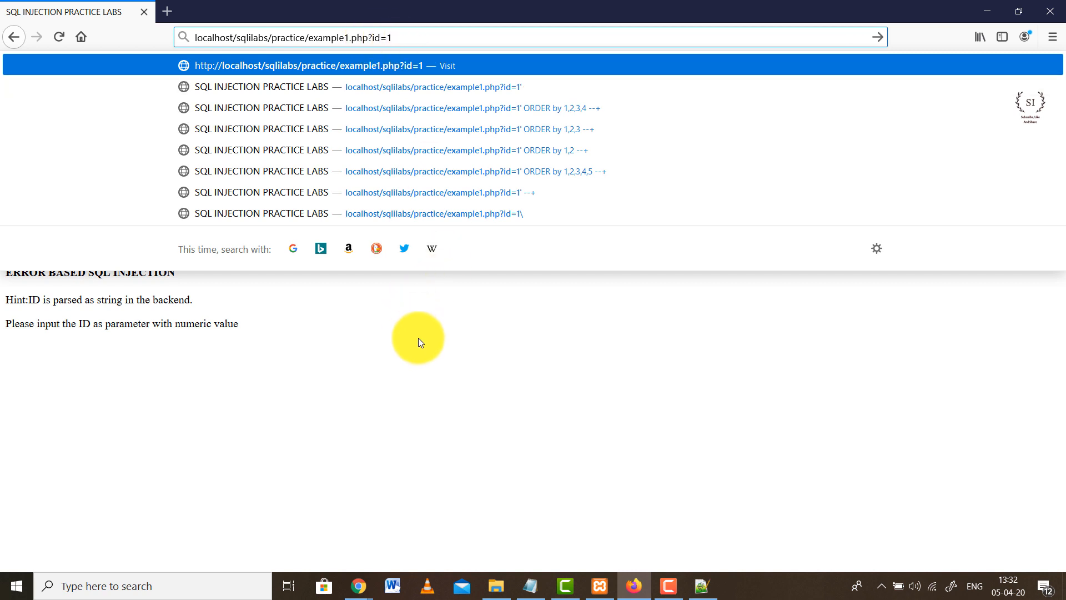
mouse_move(414, 332)
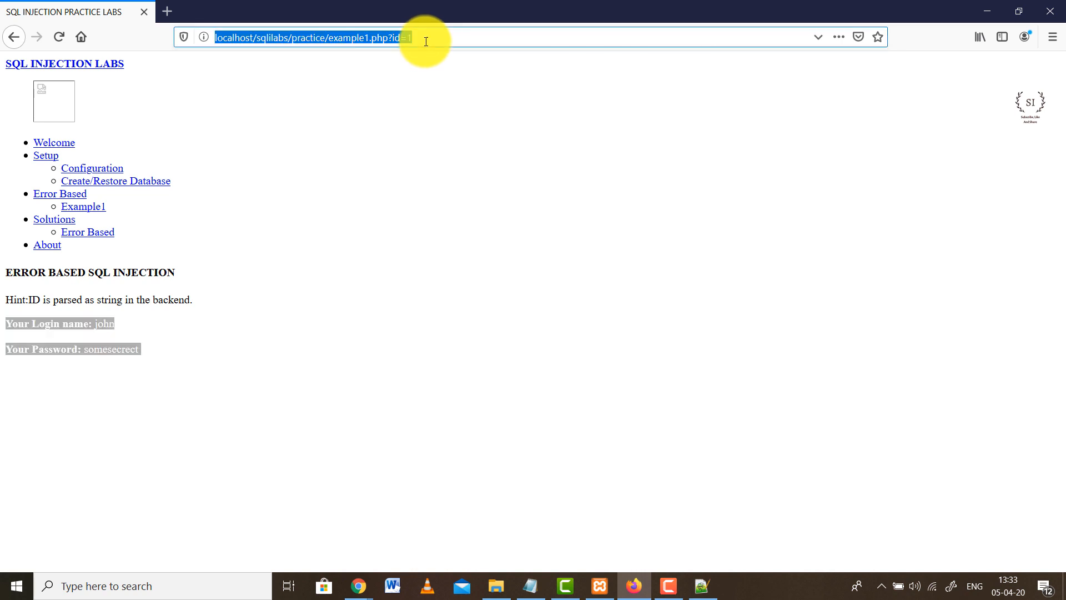
Step: Load example1.php with ?id=2 to display the second user's login name and password
text(2)
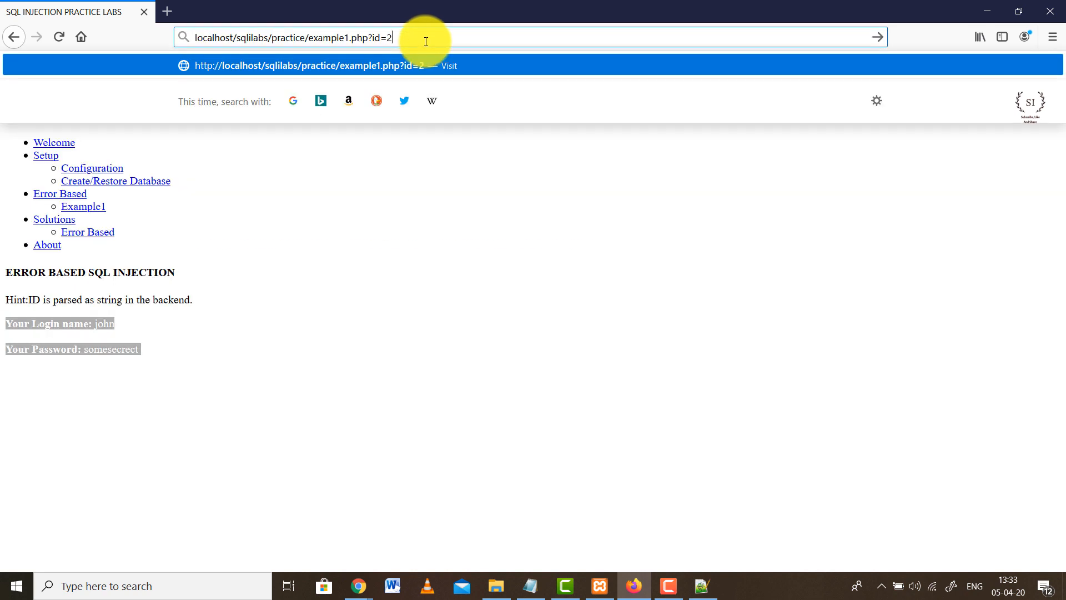
key(Return)
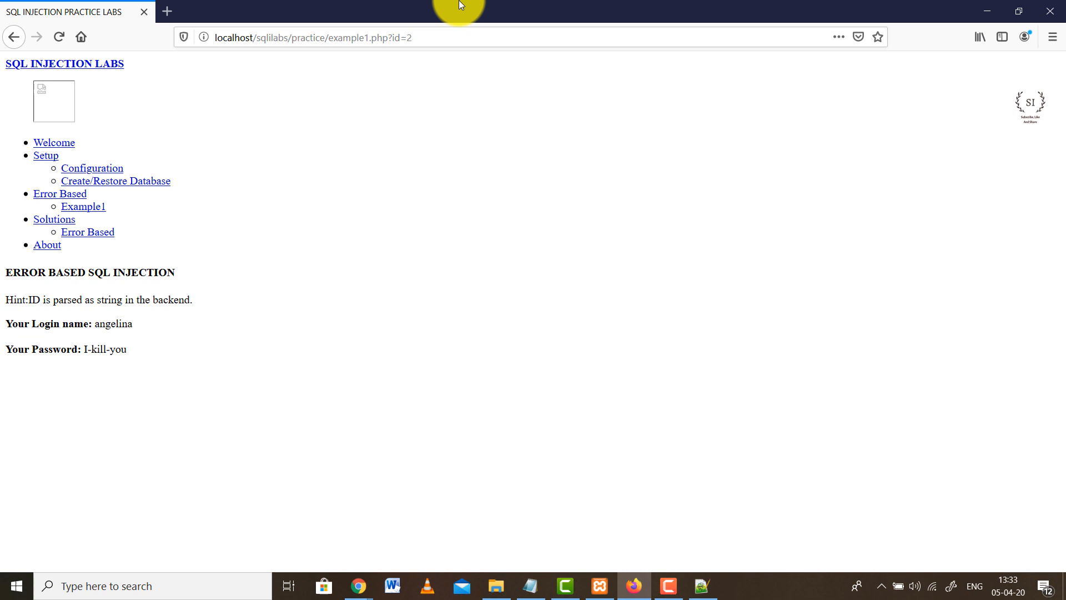
mouse_move(485, 4)
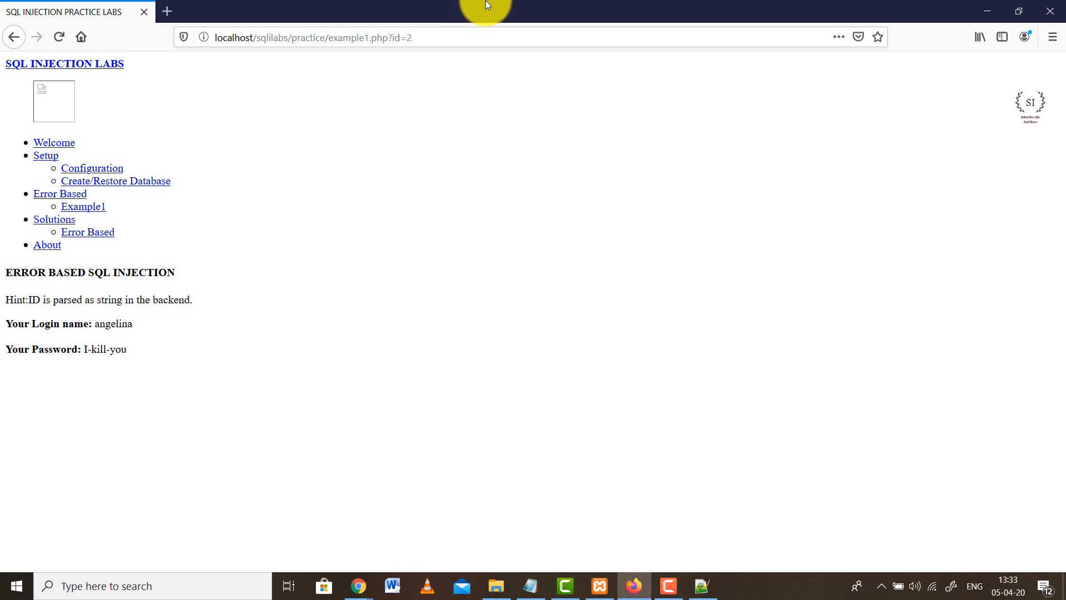
mouse_move(45, 25)
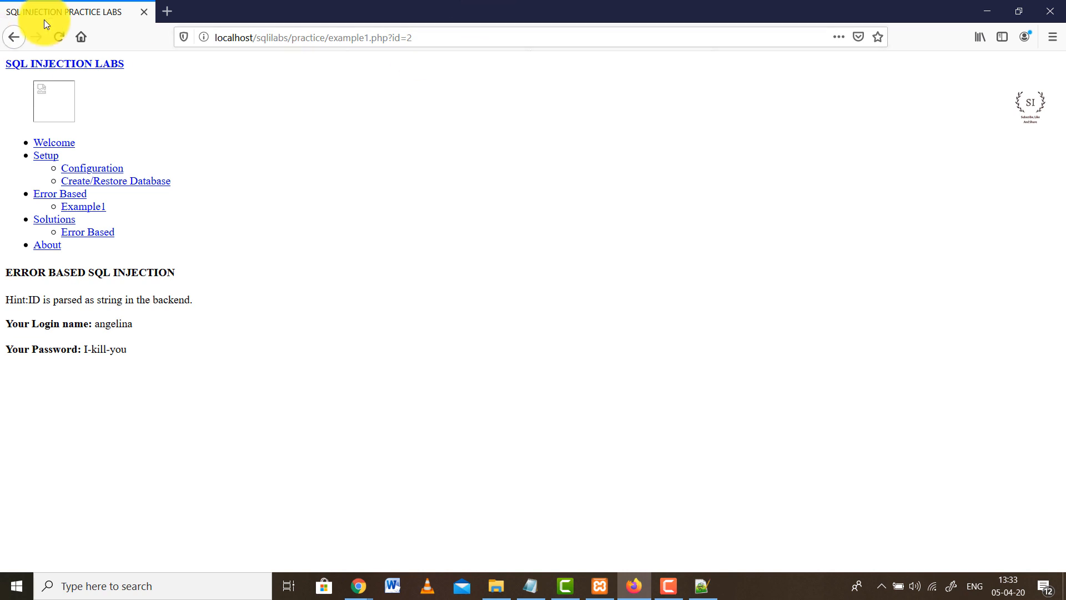
Step: Go back to dbsetup.php and review the created sqlilabs database and tables
click(13, 38)
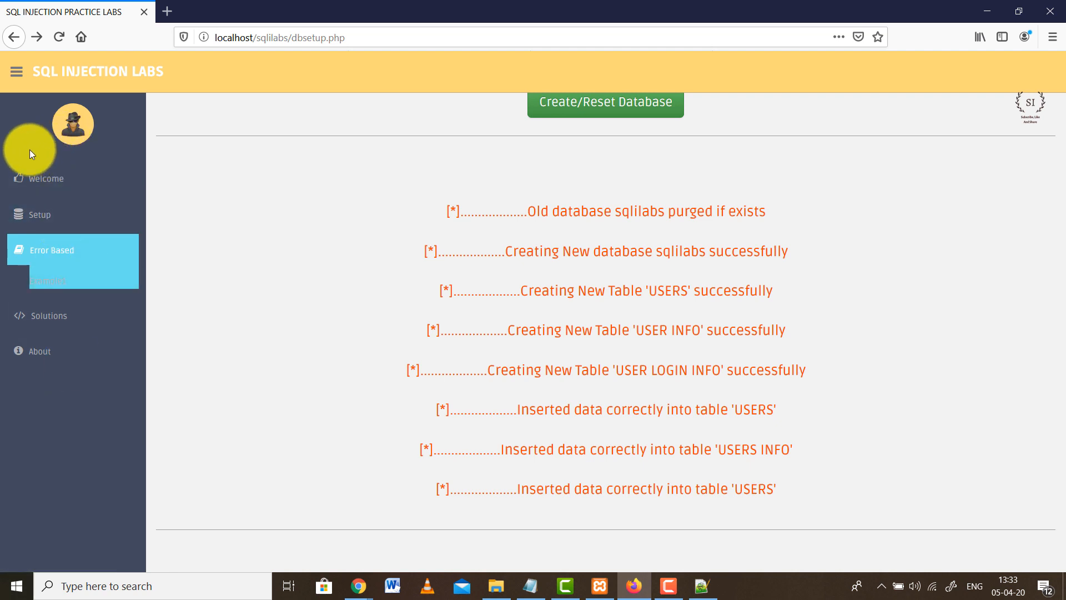
mouse_move(520, 7)
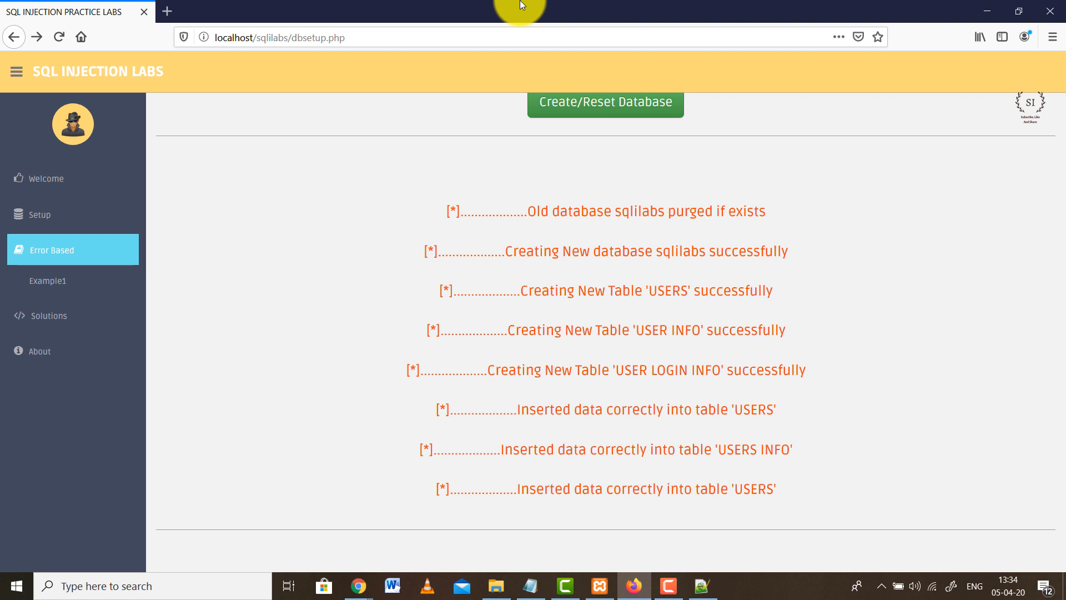
mouse_move(585, 17)
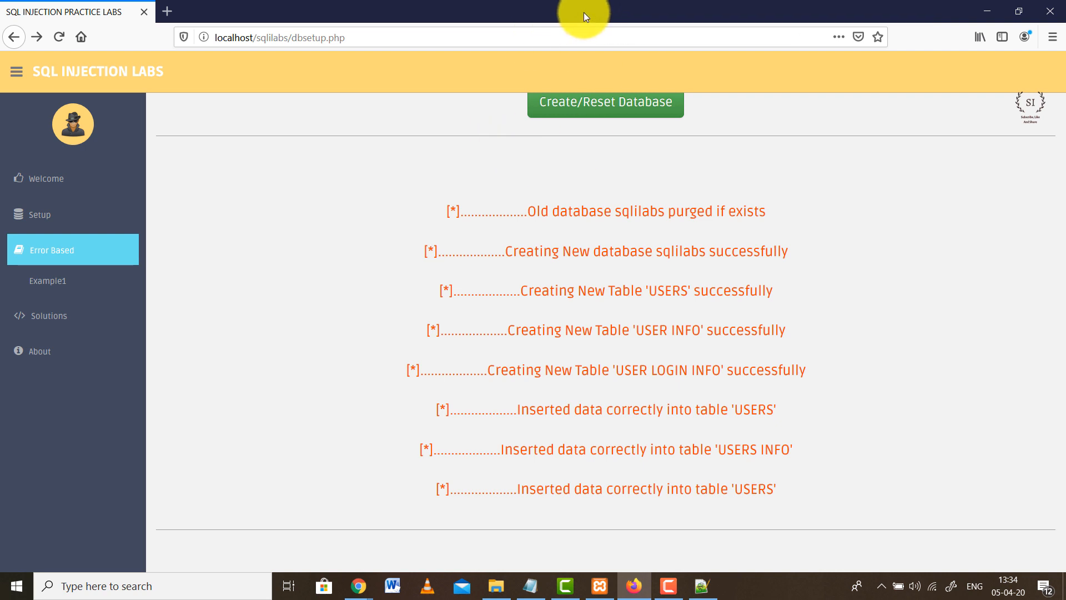
scroll(up, 3)
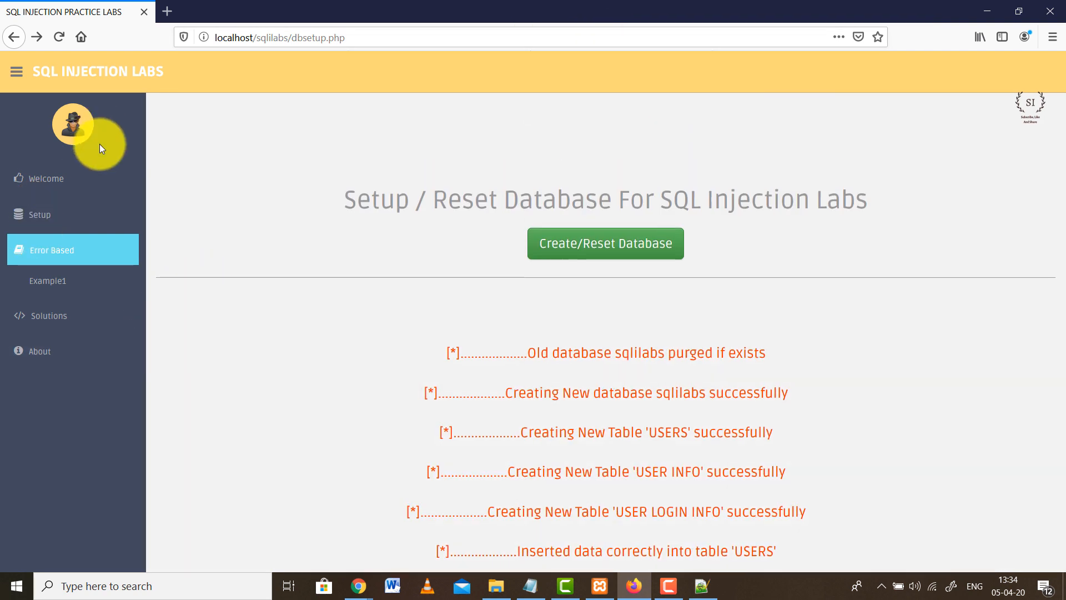
mouse_move(732, 569)
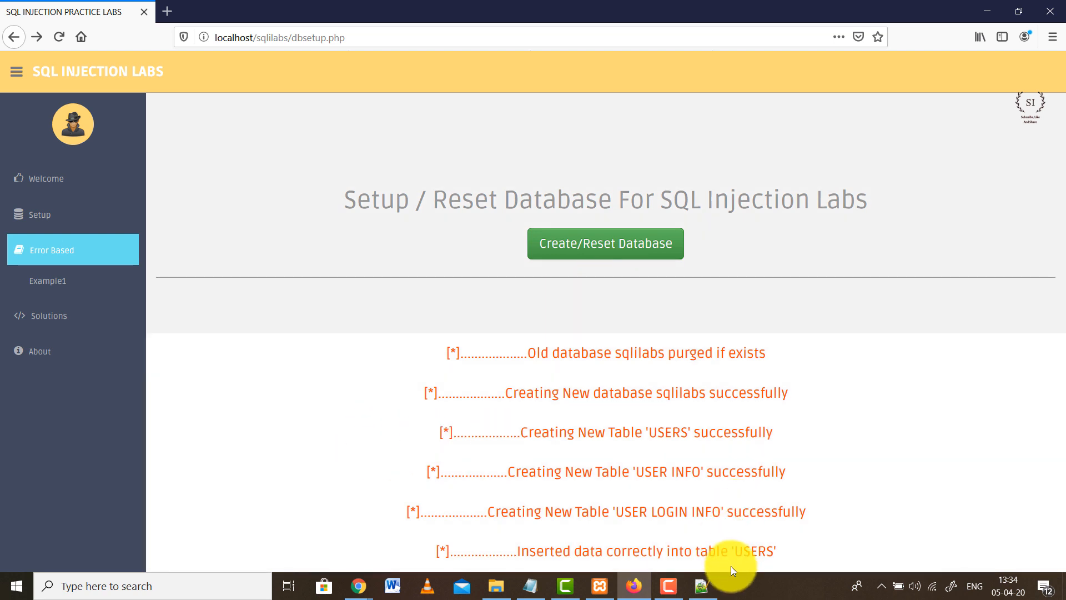